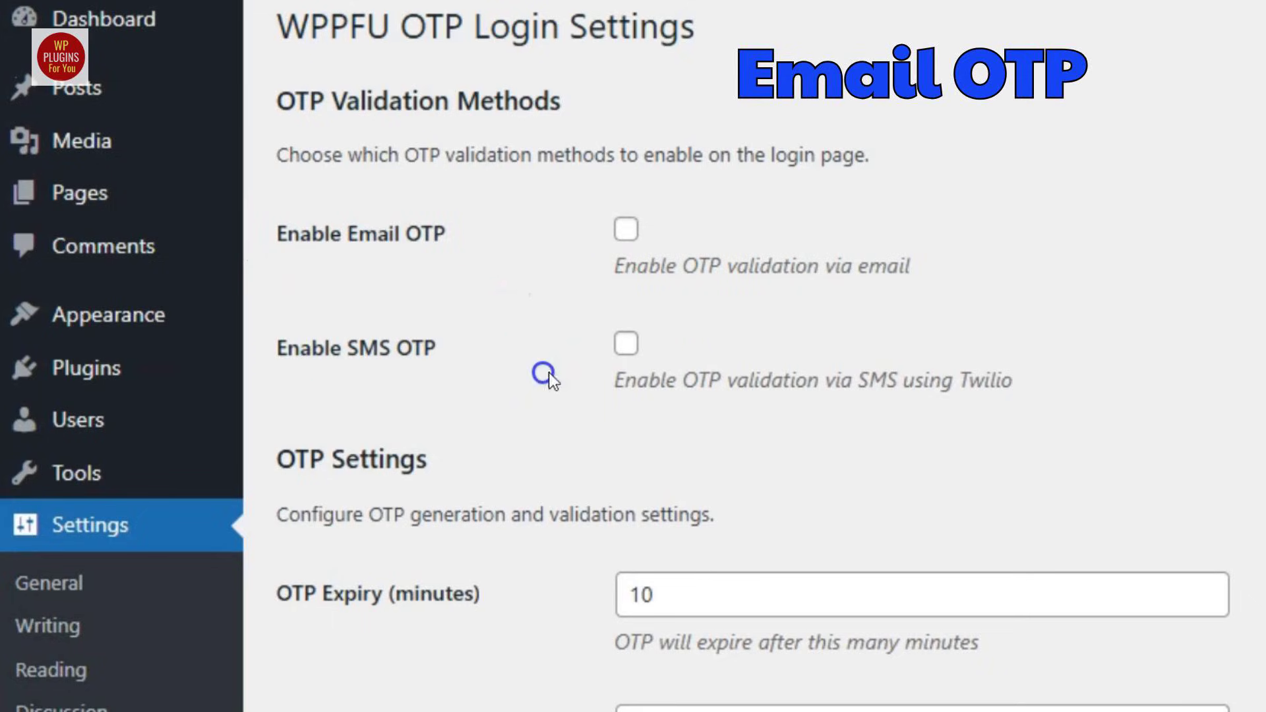
- Enable Email OTP and SMS OTP validation on the WPPFU OTP Login settings page
{"action": "left_click", "coordinate": [626, 343]}
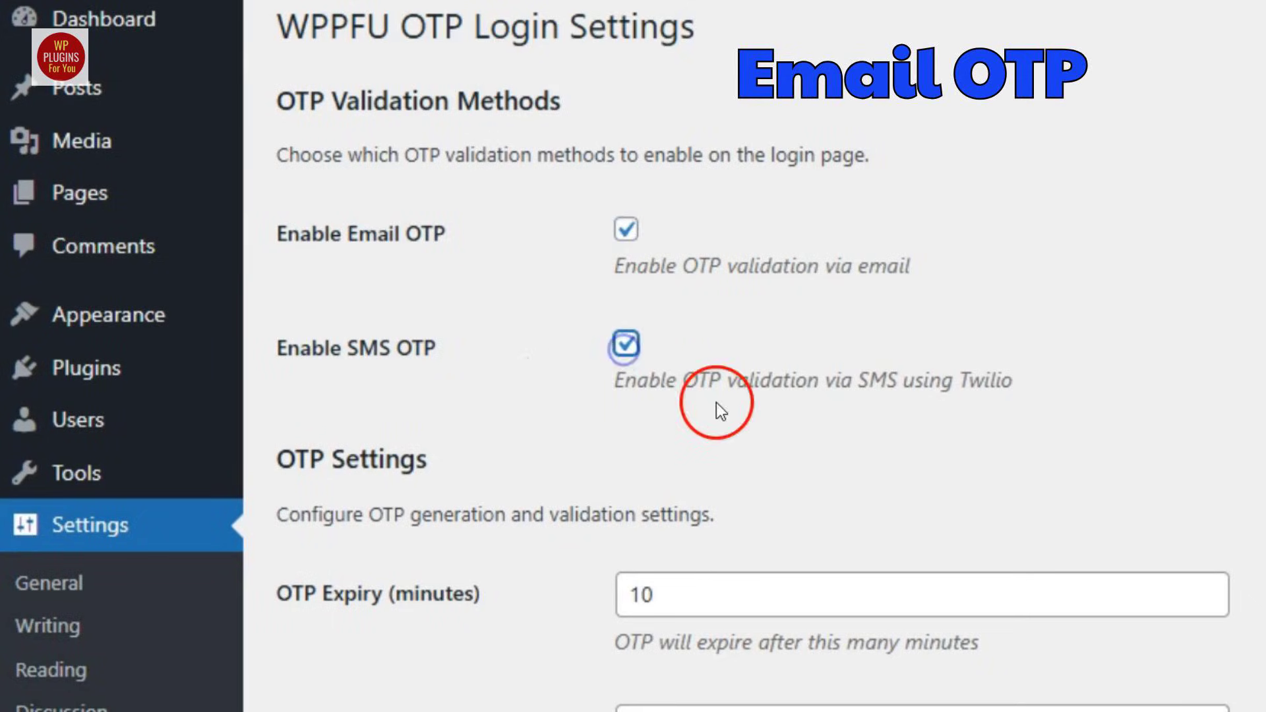
{"action": "left_click", "coordinate": [625, 230]}
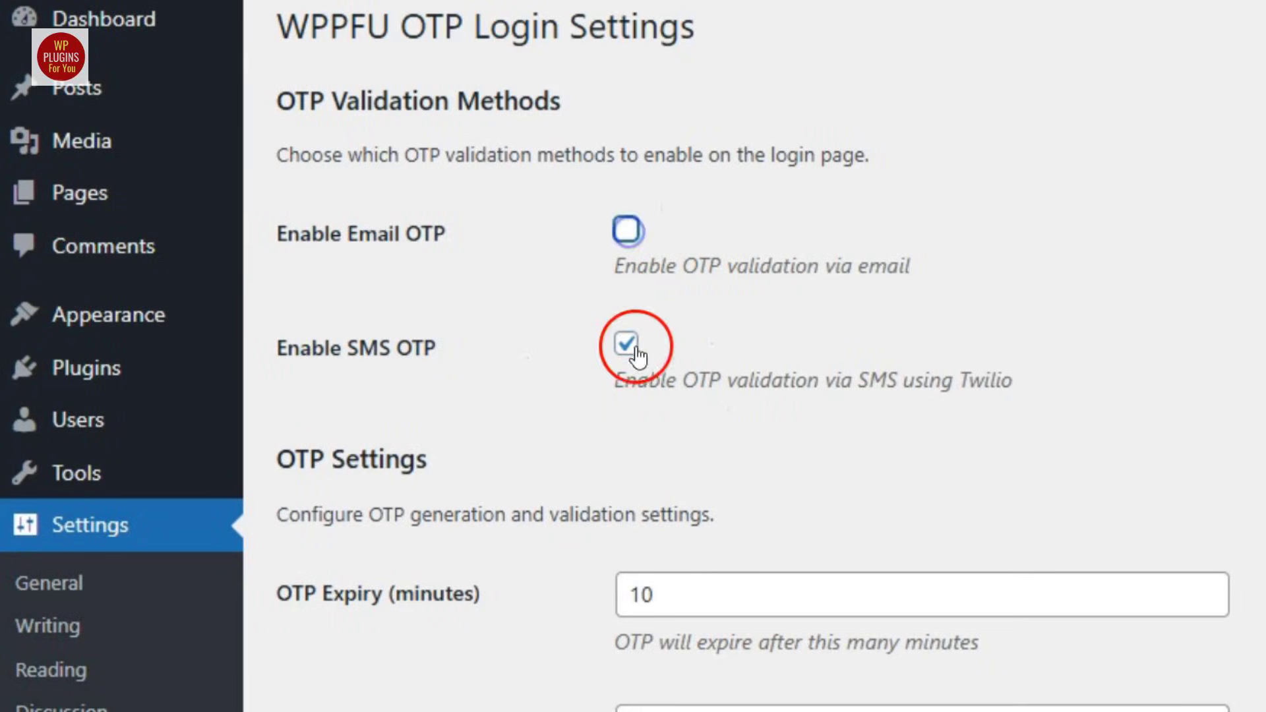
{"action": "left_click", "coordinate": [625, 343]}
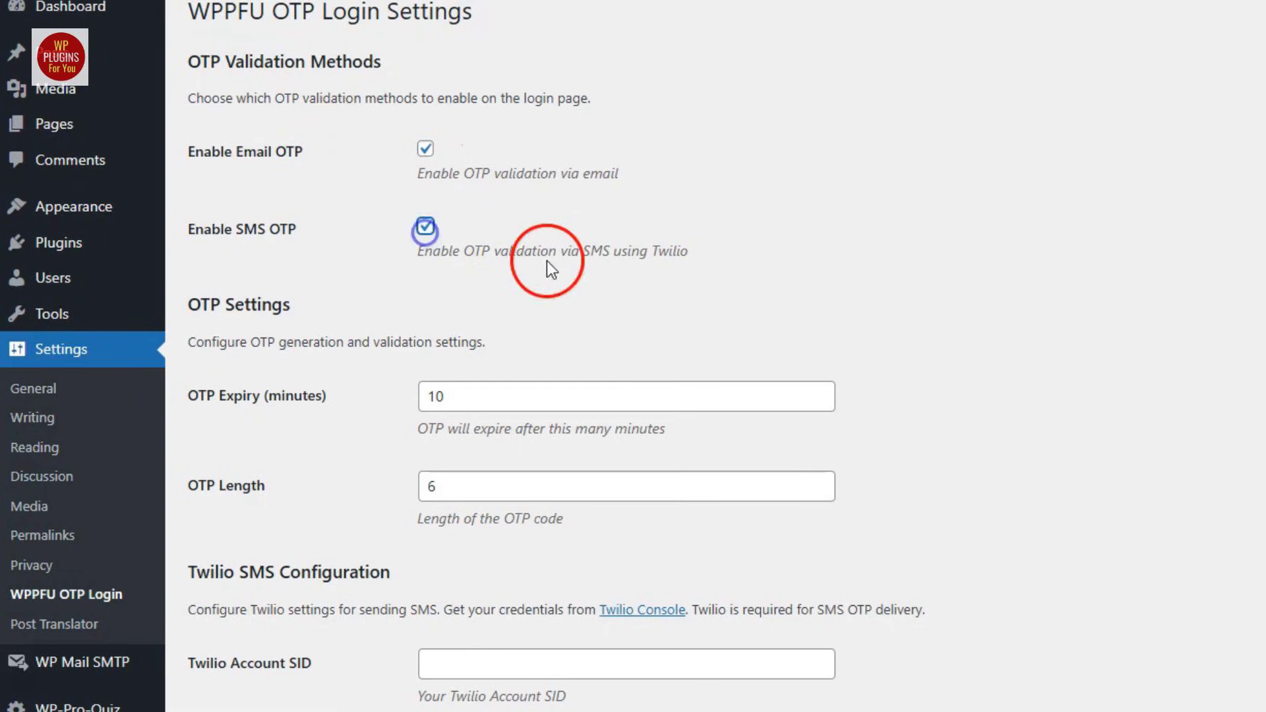
- Upload the wppfu-otp-login-v1.0.4 zip, install the 2FA OTP Login plugin and activate it
{"action": "left_click", "coordinate": [68, 22]}
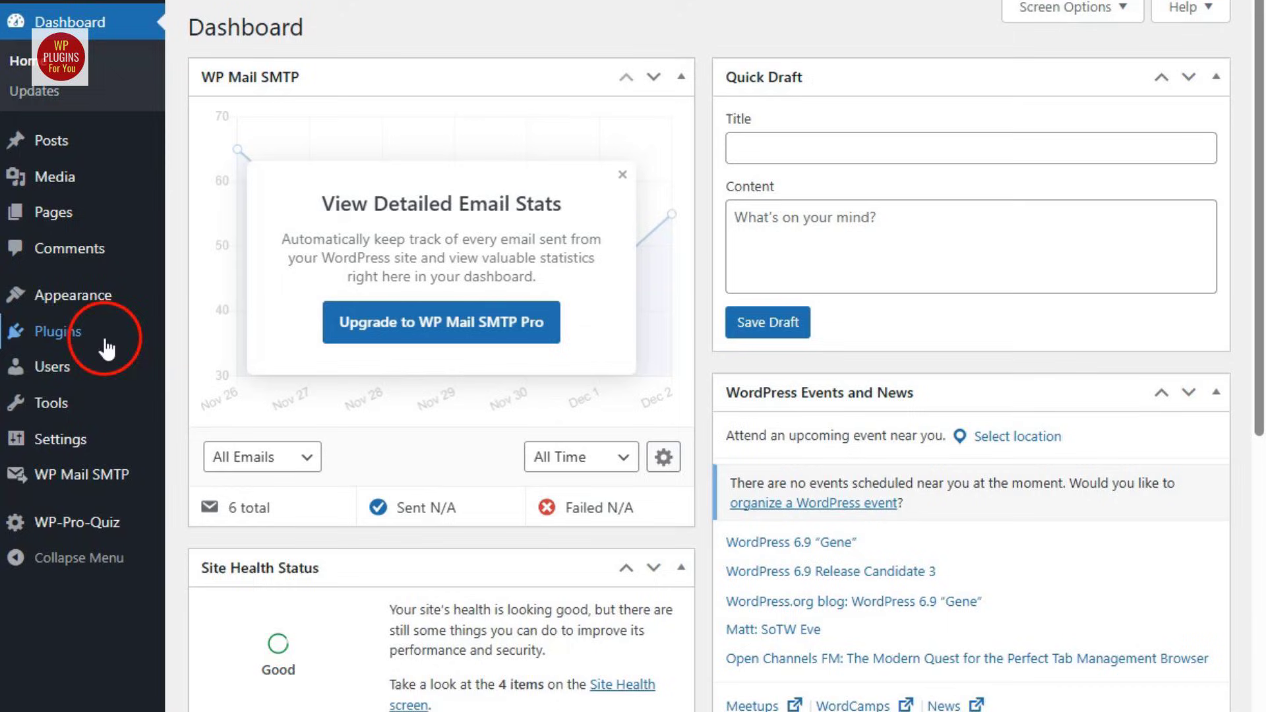
{"action": "mouse_move", "coordinate": [57, 331]}
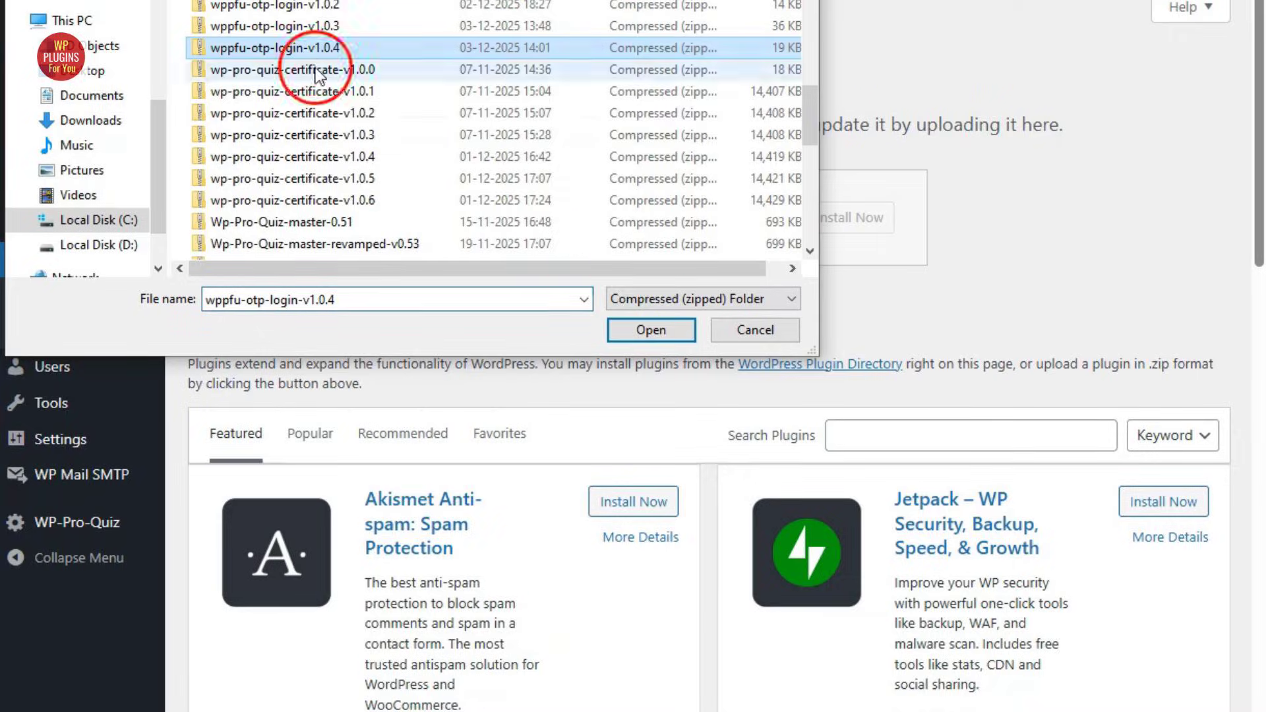
{"action": "left_click", "coordinate": [651, 330]}
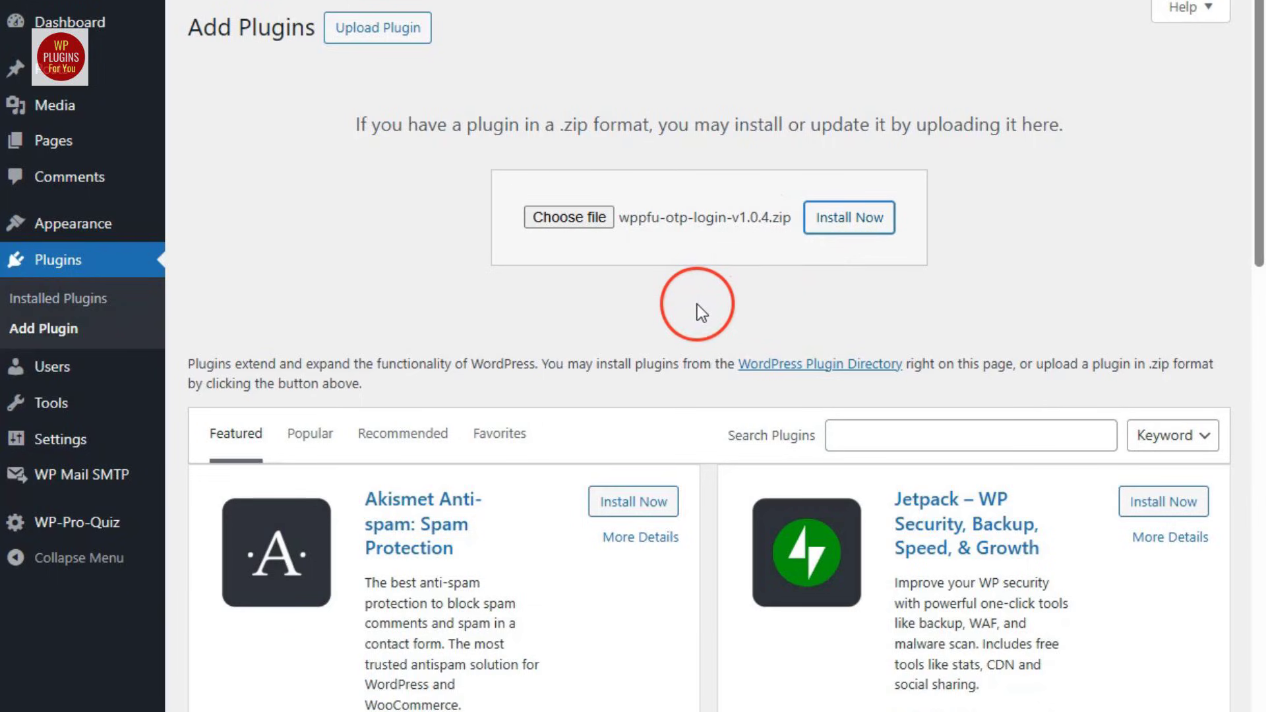
{"action": "left_click", "coordinate": [848, 217]}
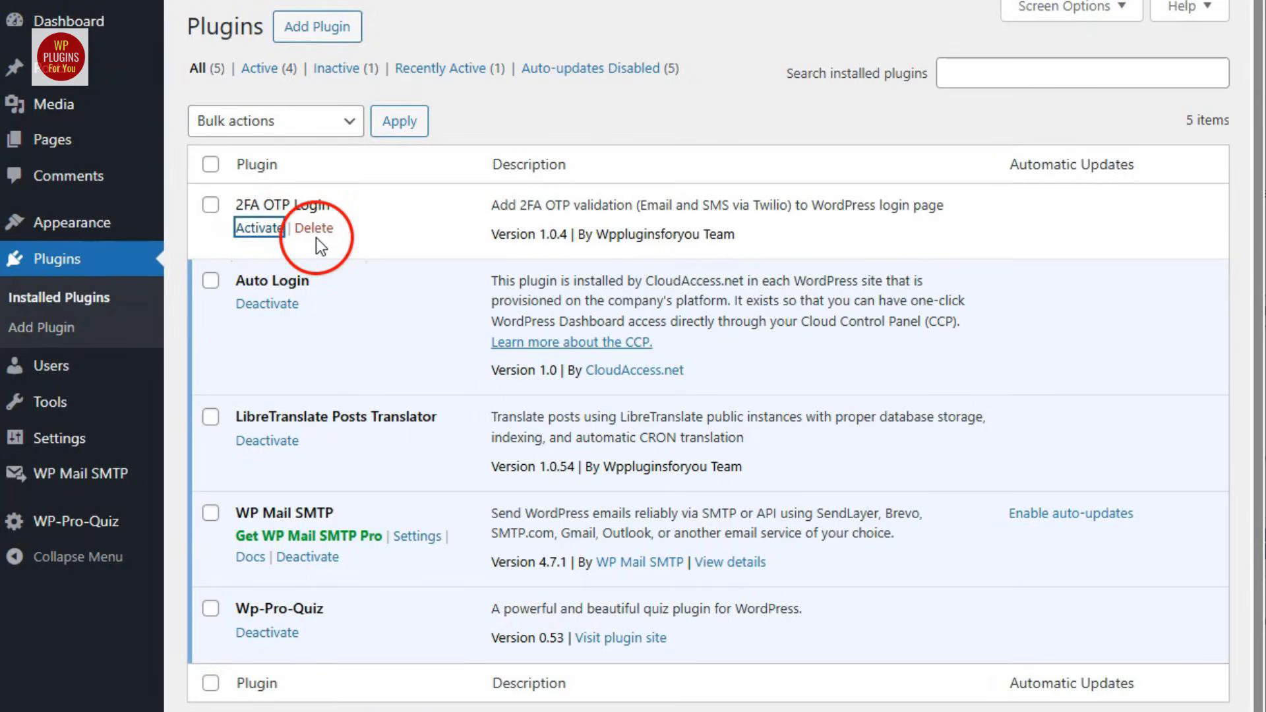
{"action": "left_click", "coordinate": [258, 228]}
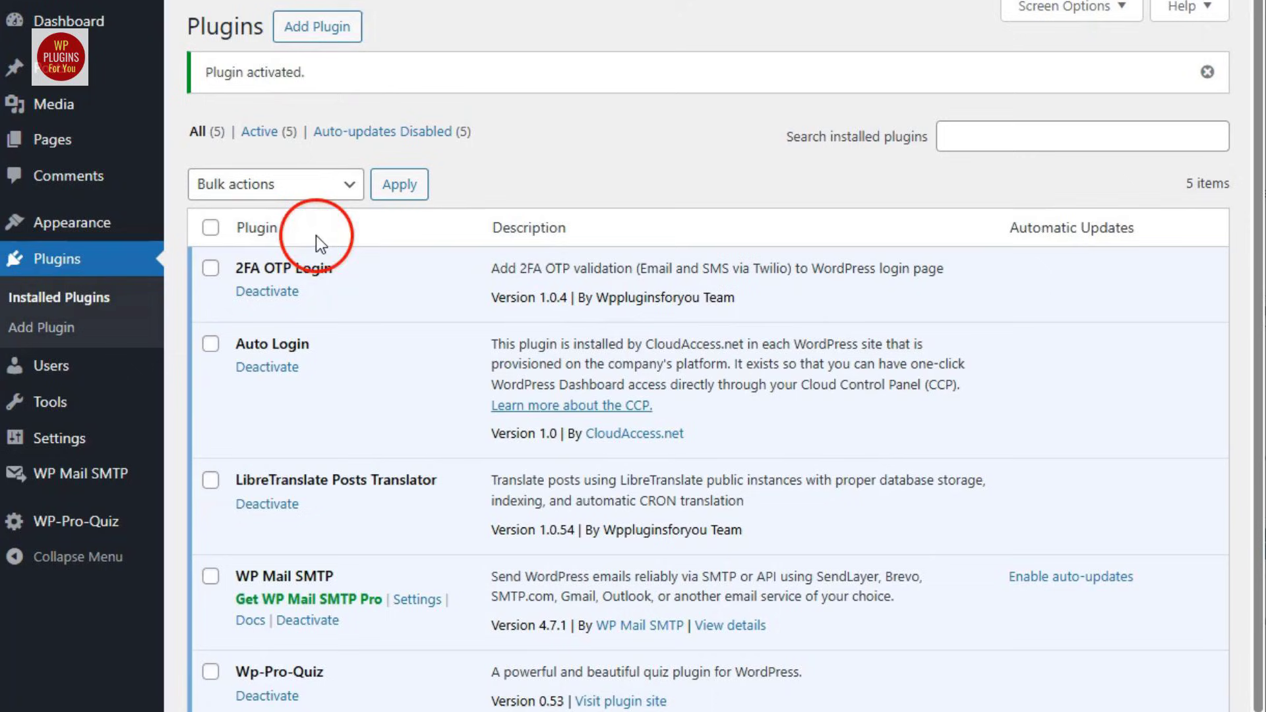
{"action": "mouse_move", "coordinate": [282, 102]}
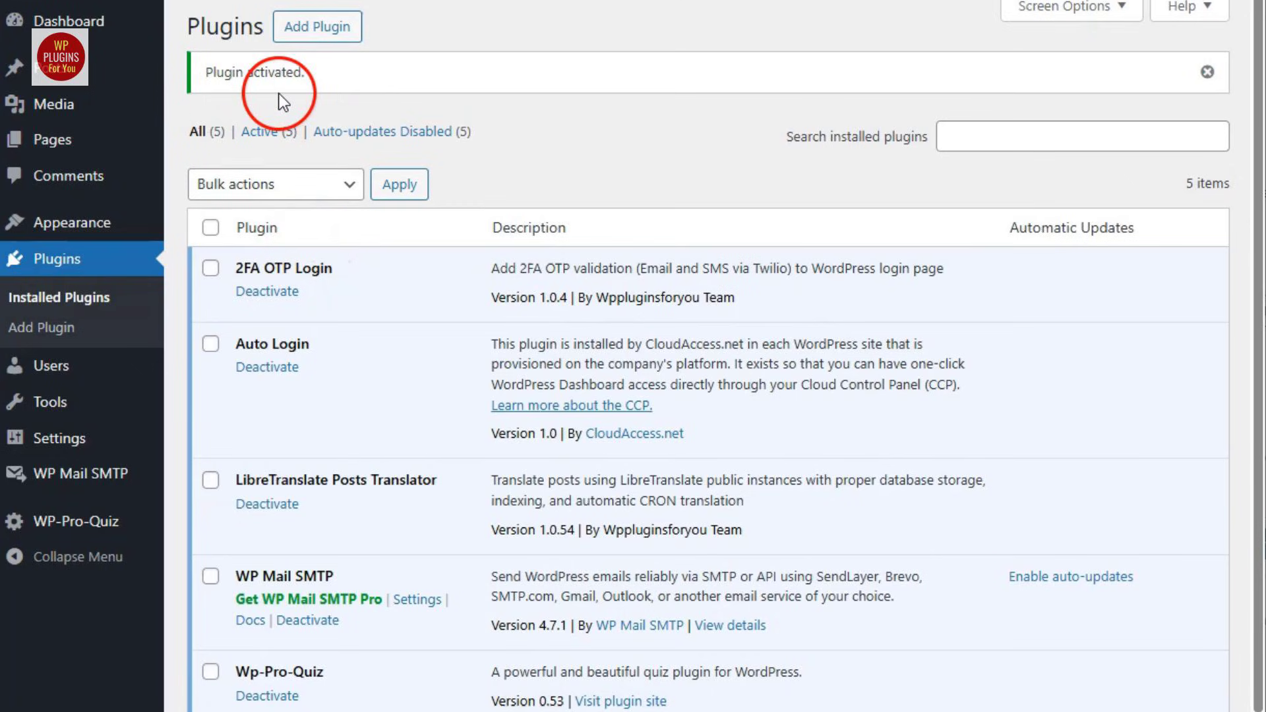
{"action": "double_click", "coordinate": [255, 71]}
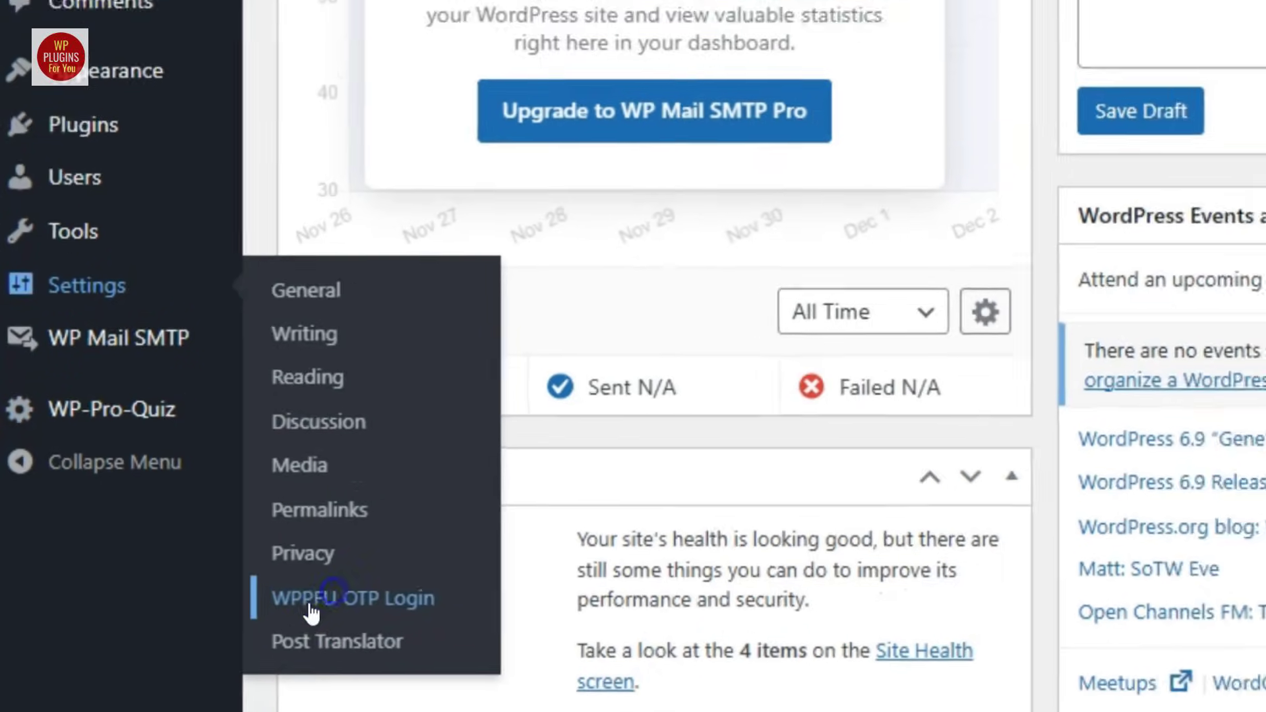
- On the WPPFU OTP Login settings page, enable email and SMS OTP validation
{"action": "left_click", "coordinate": [351, 598]}
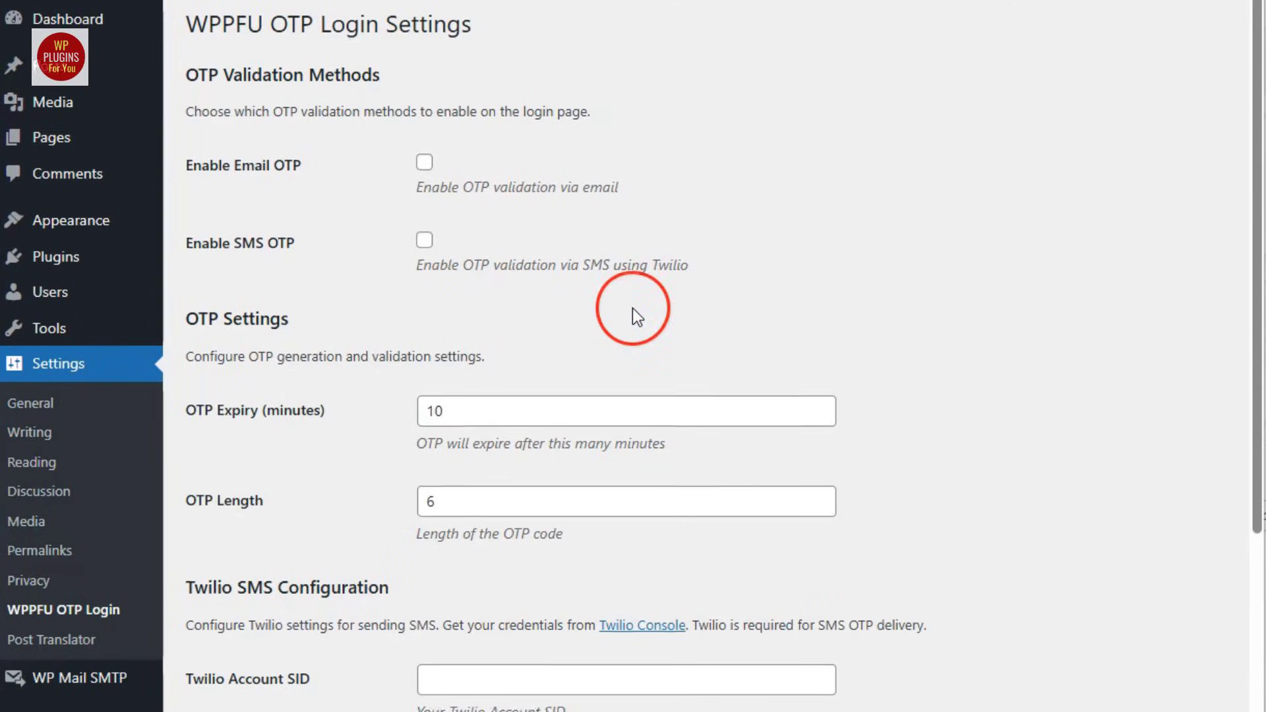
{"action": "scroll", "scroll_direction": "down", "scroll_amount": 3}
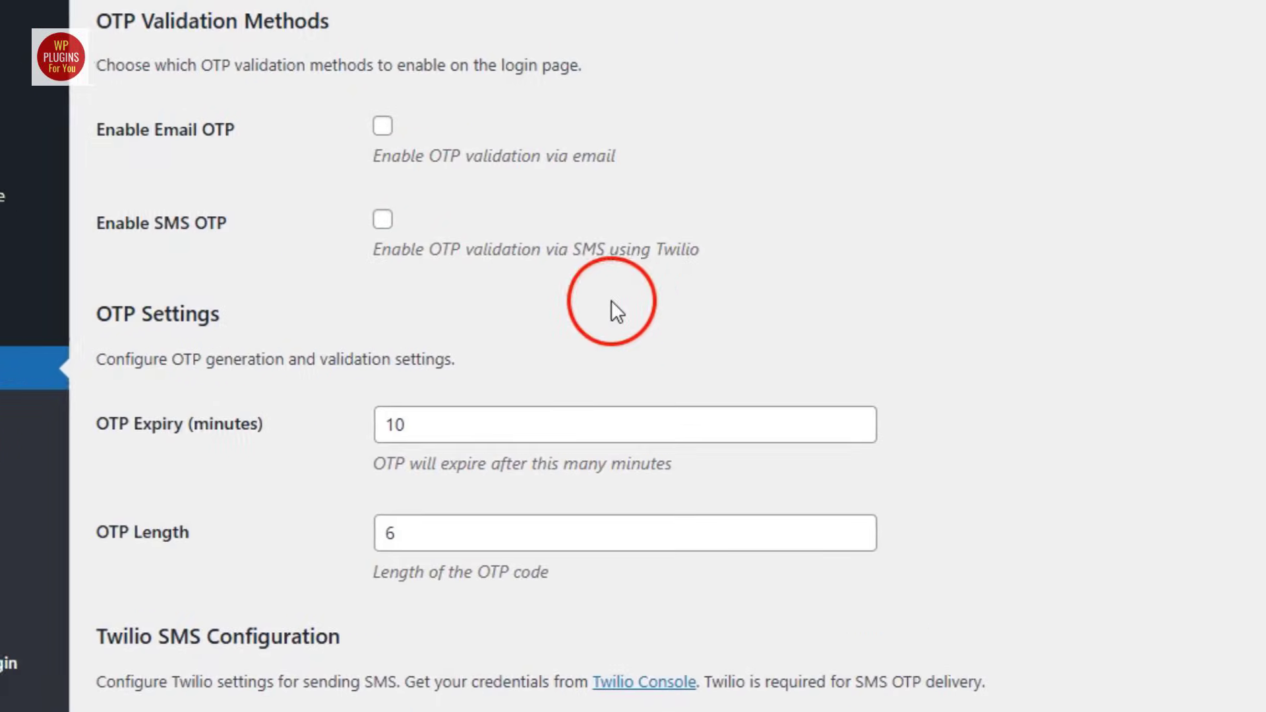
{"action": "scroll", "scroll_direction": "down", "scroll_amount": 3}
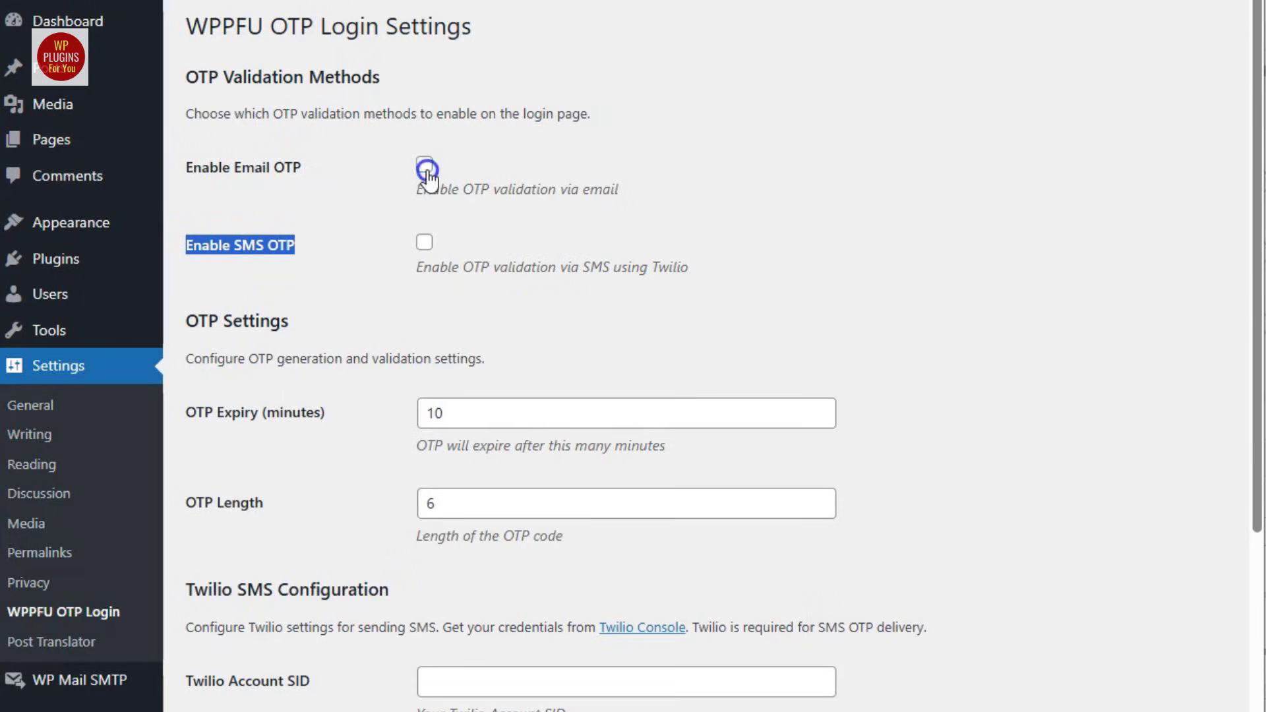
{"action": "left_click", "coordinate": [423, 243]}
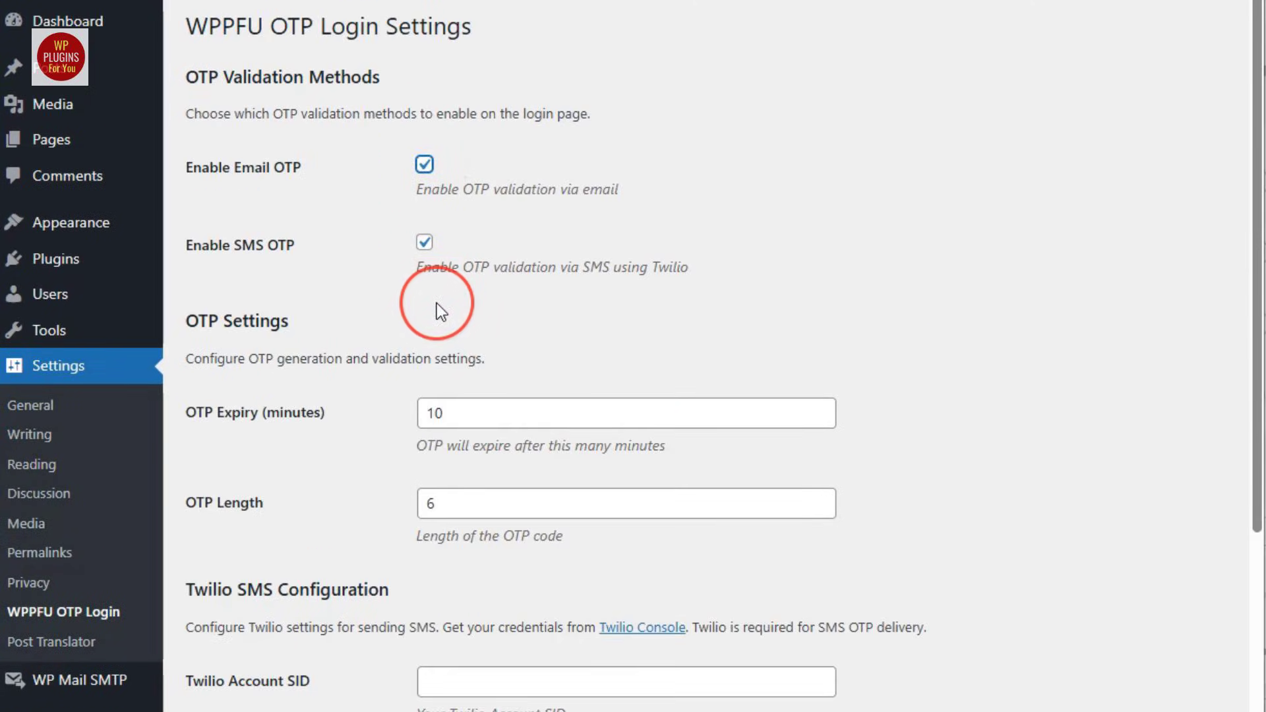
{"action": "mouse_move", "coordinate": [714, 209]}
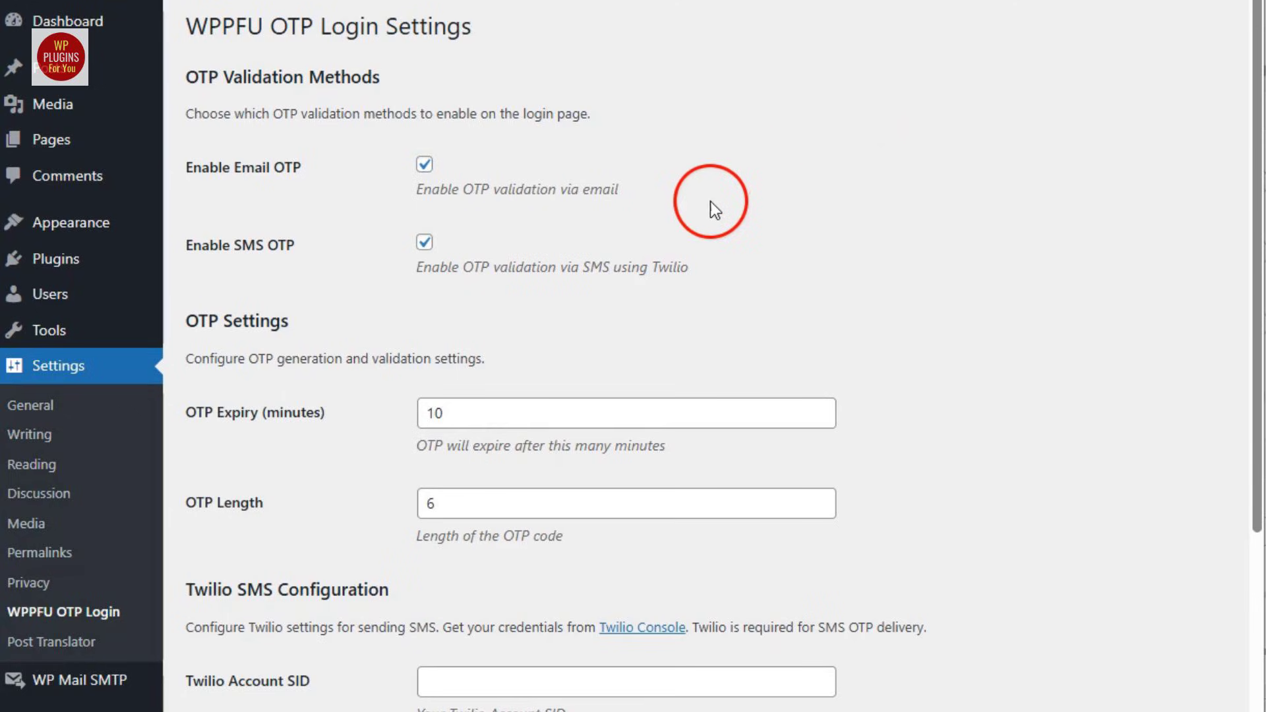
{"action": "double_click", "coordinate": [236, 320]}
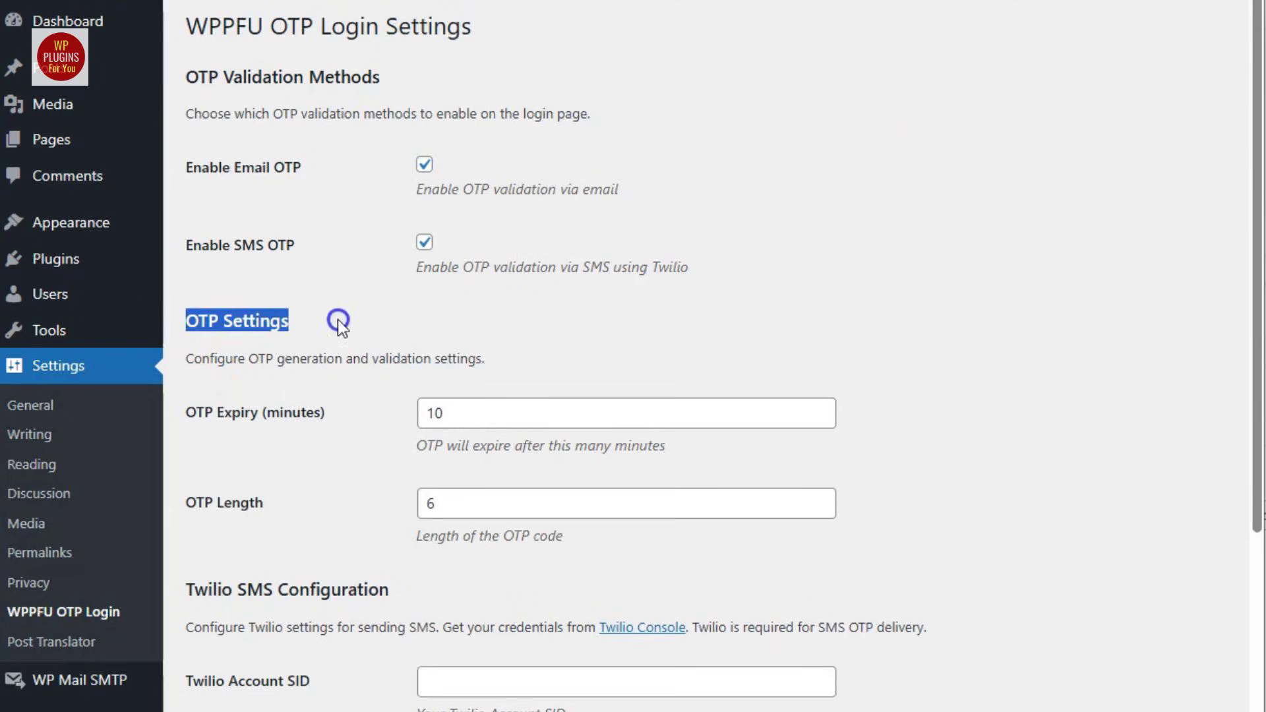
{"action": "scroll", "scroll_direction": "down", "scroll_amount": 3}
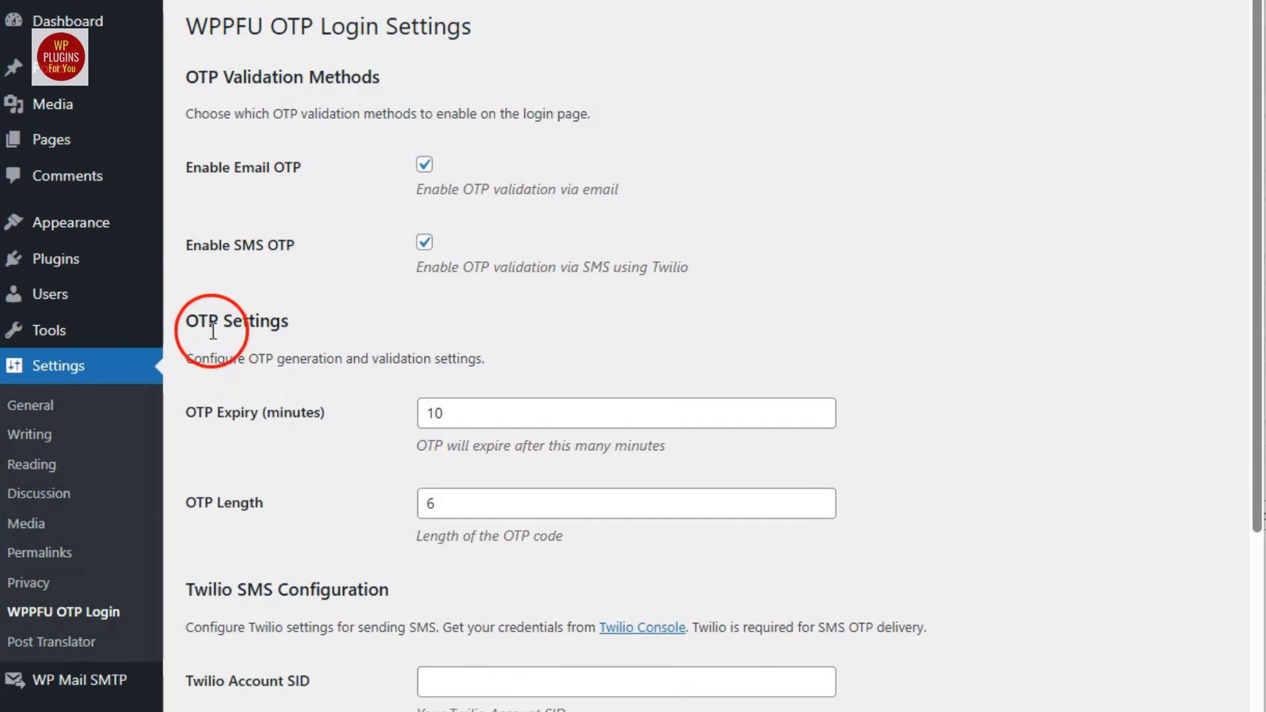
{"action": "scroll", "scroll_direction": "down", "scroll_amount": 3}
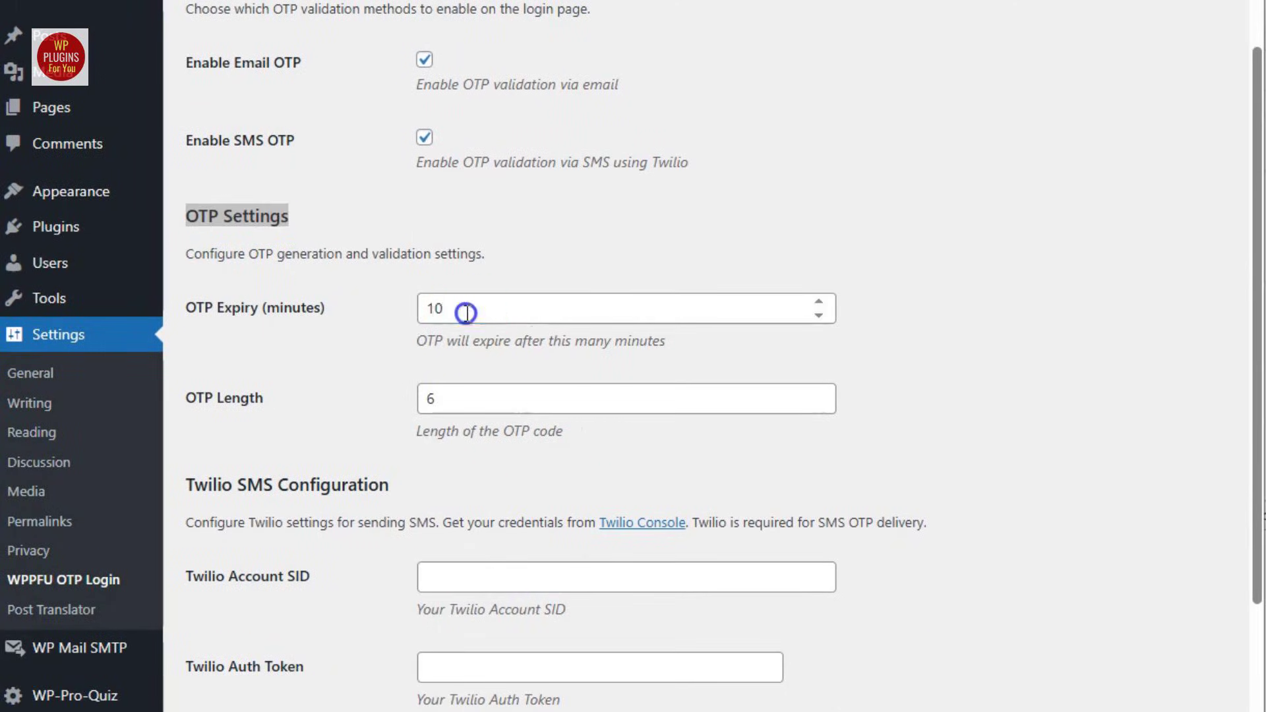
{"action": "mouse_move", "coordinate": [266, 399]}
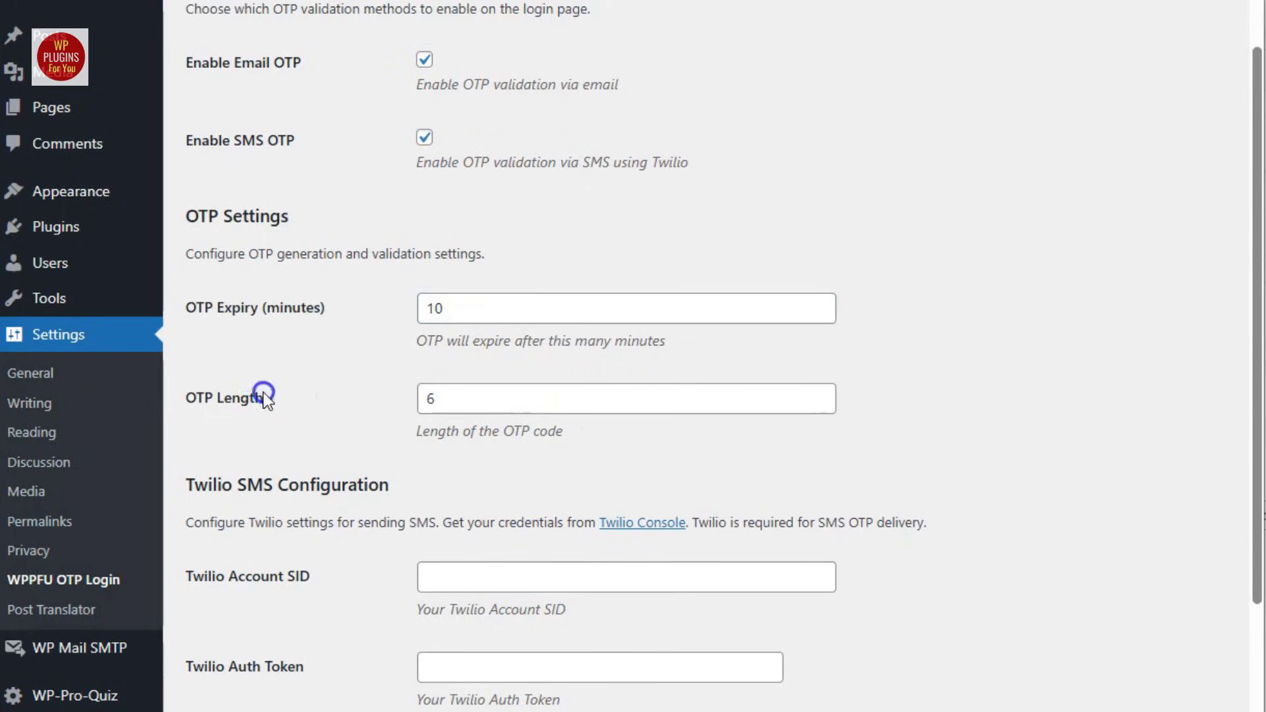
{"action": "left_click", "coordinate": [625, 307]}
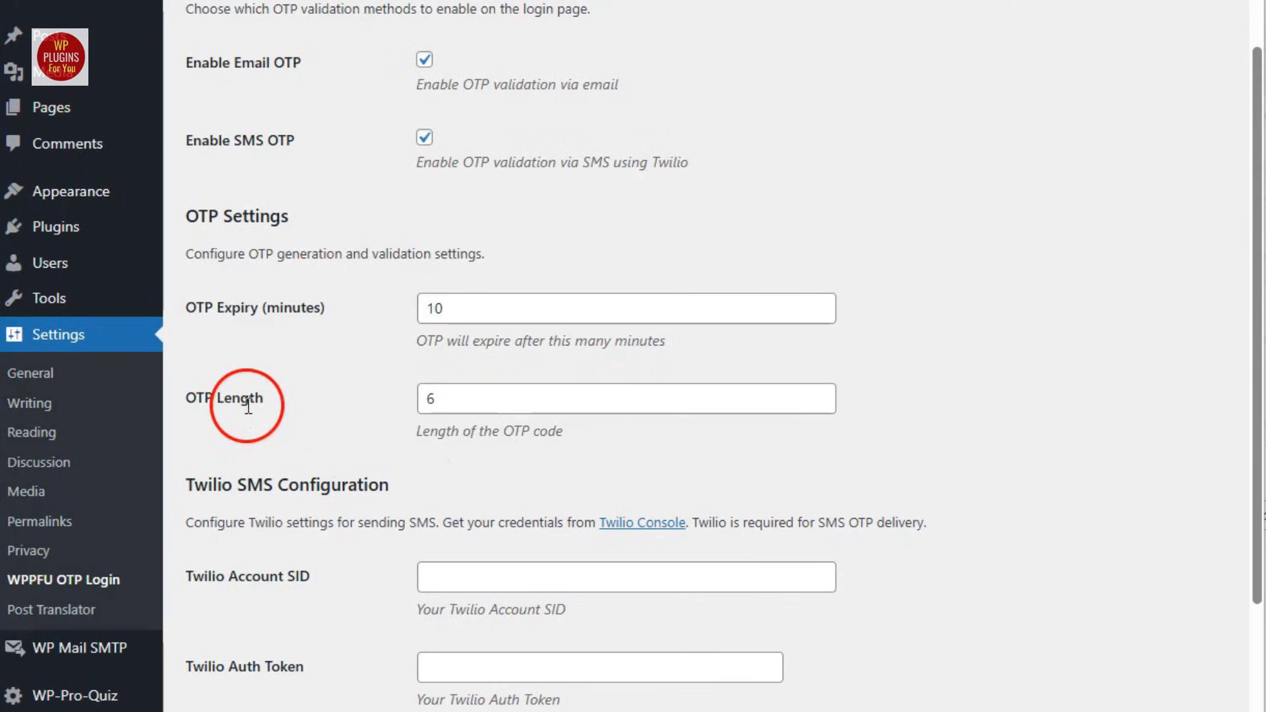
{"action": "left_click", "coordinate": [626, 398]}
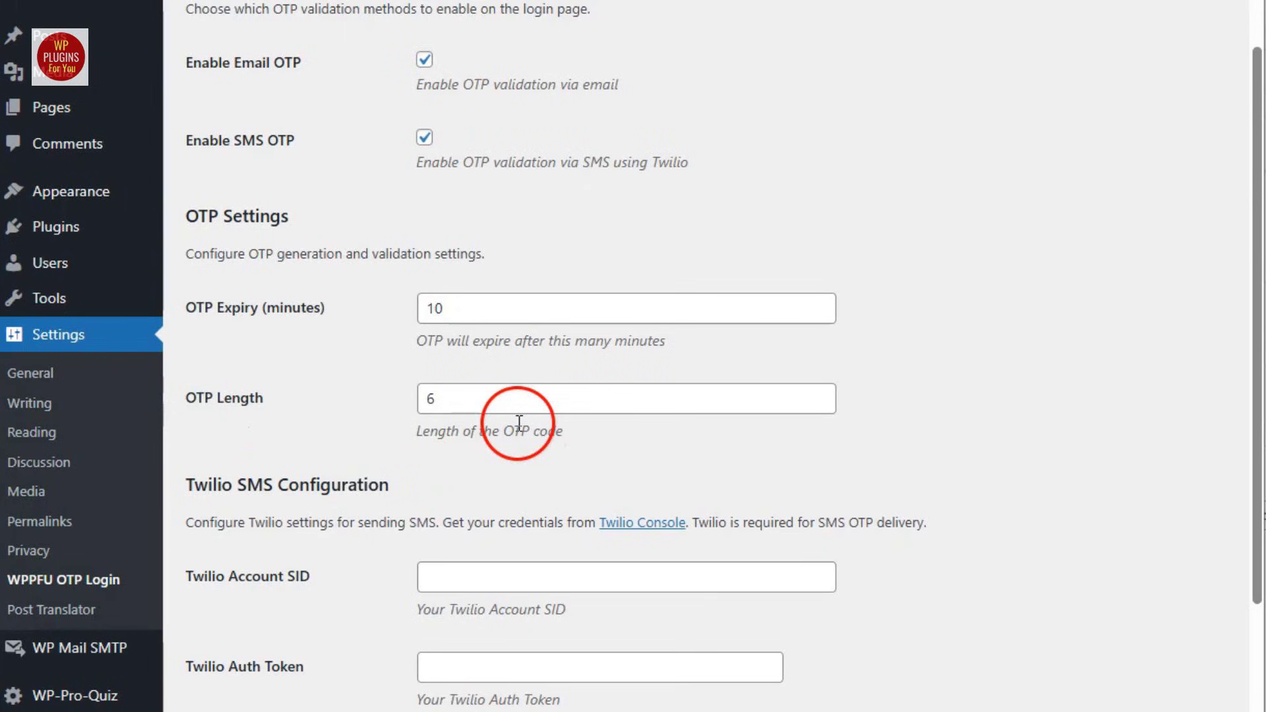
{"action": "mouse_move", "coordinate": [540, 456]}
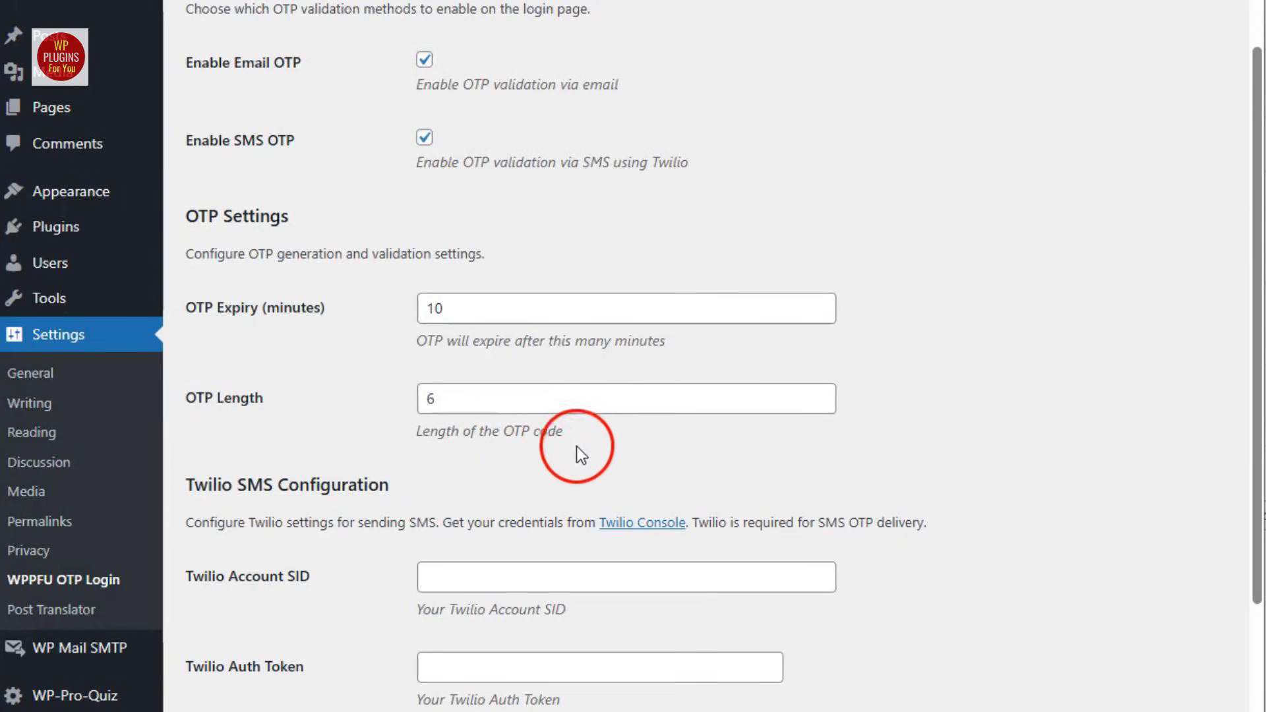
{"action": "mouse_move", "coordinate": [574, 484]}
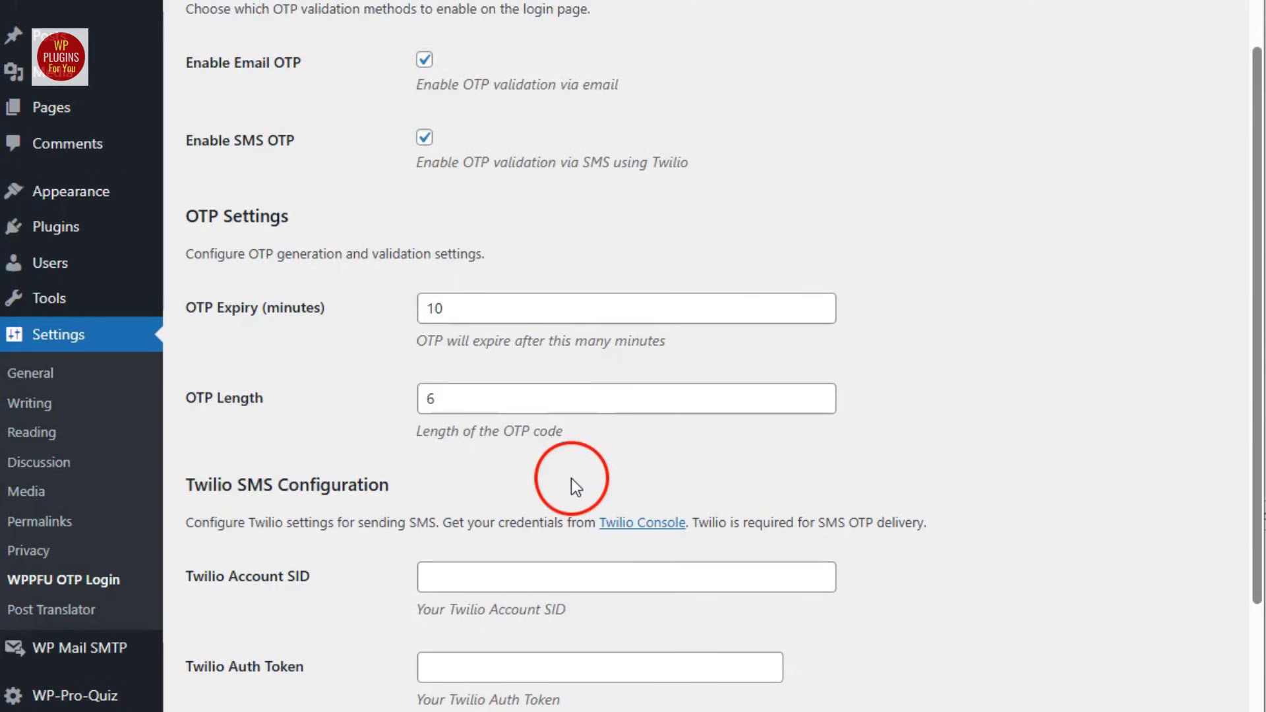
{"action": "mouse_move", "coordinate": [592, 483]}
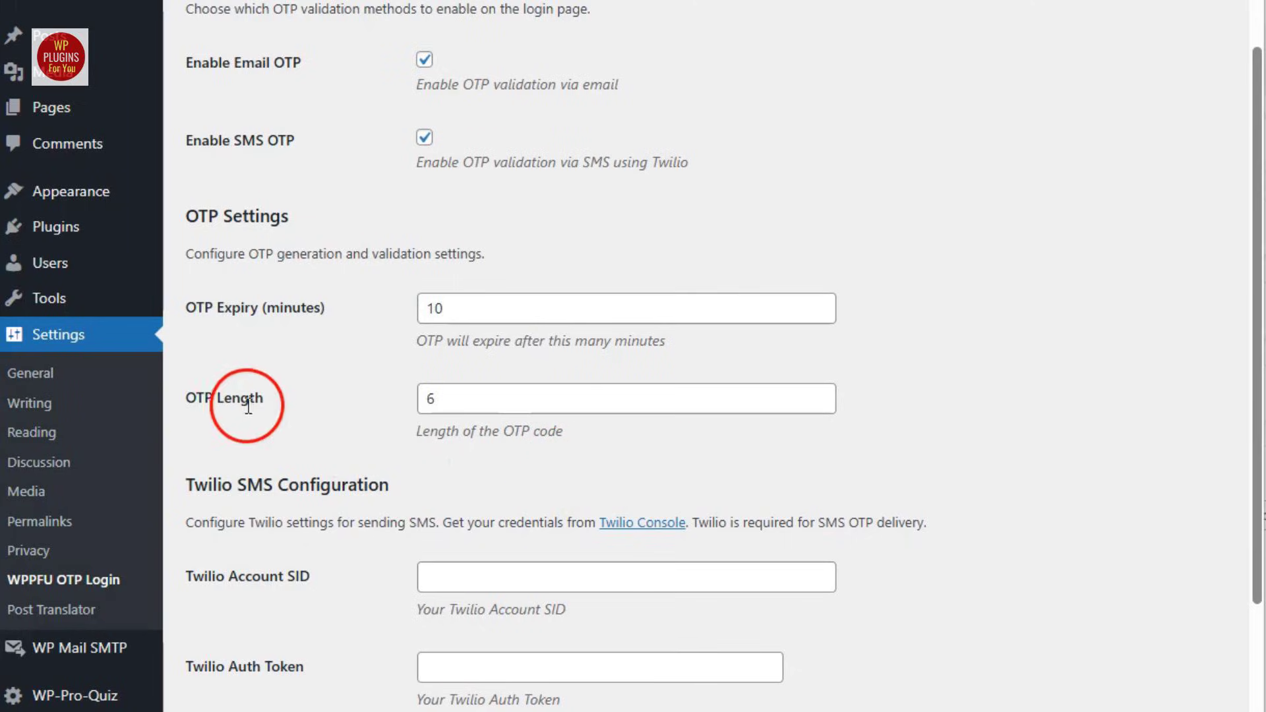
{"action": "left_click", "coordinate": [625, 398]}
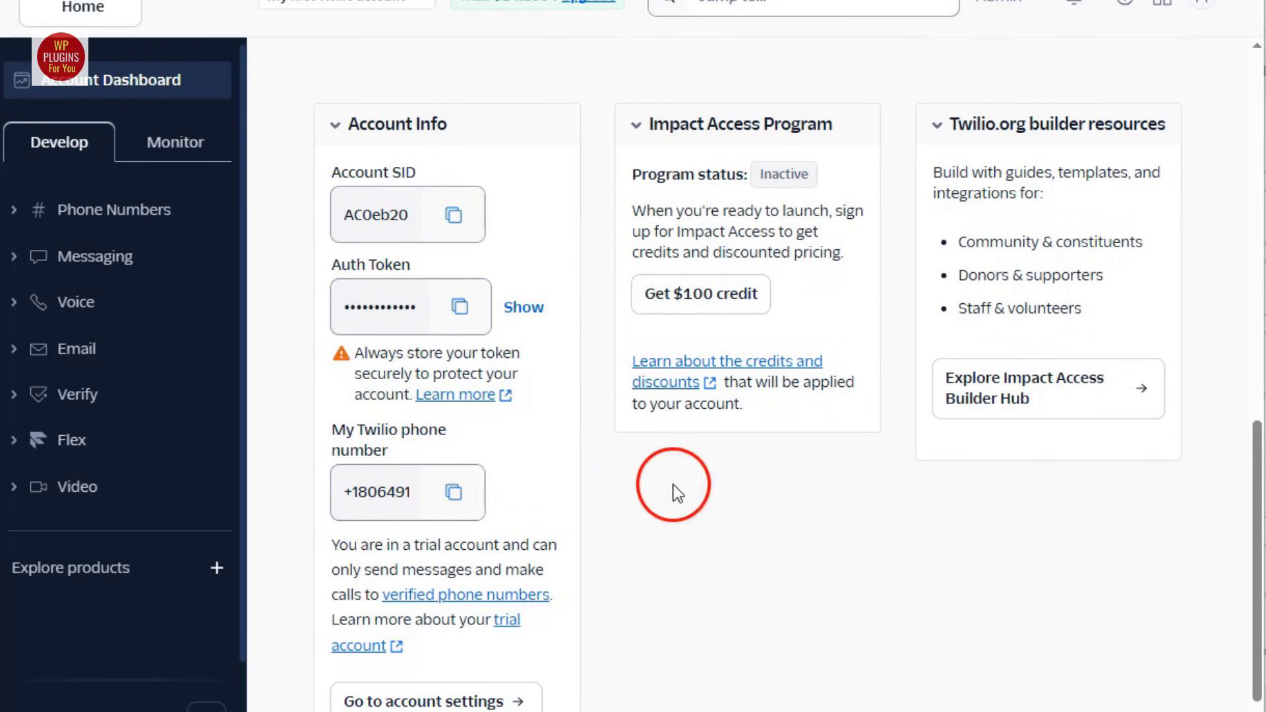
{"action": "mouse_move", "coordinate": [671, 534]}
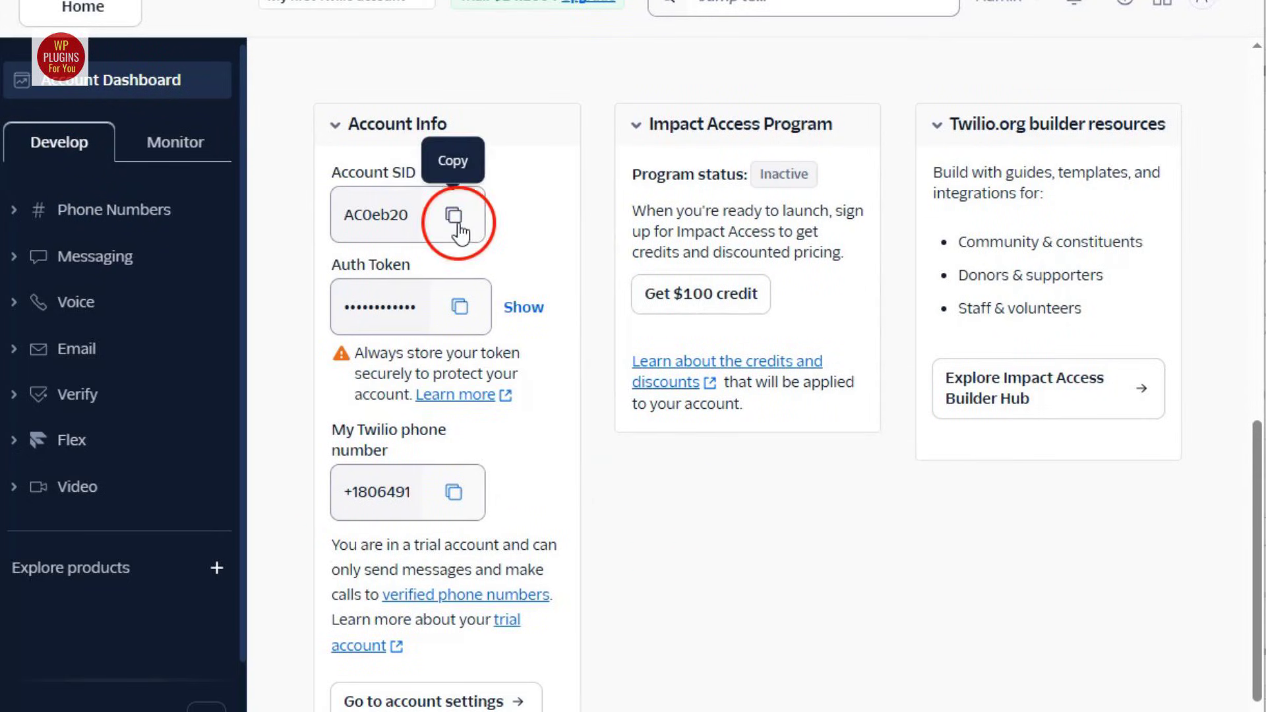
- Copy the Twilio Account SID, Auth Token and phone number into the plugin's Twilio SMS fields
{"action": "left_click", "coordinate": [454, 215]}
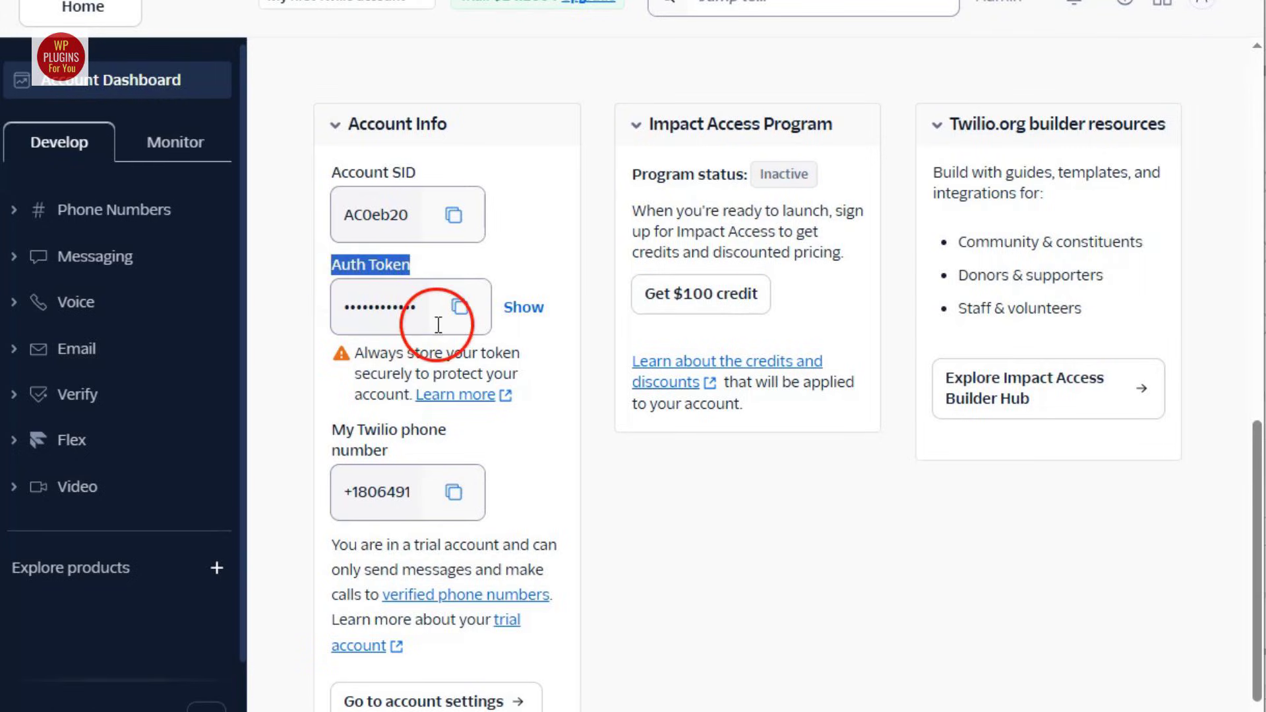
{"action": "left_click", "coordinate": [455, 309]}
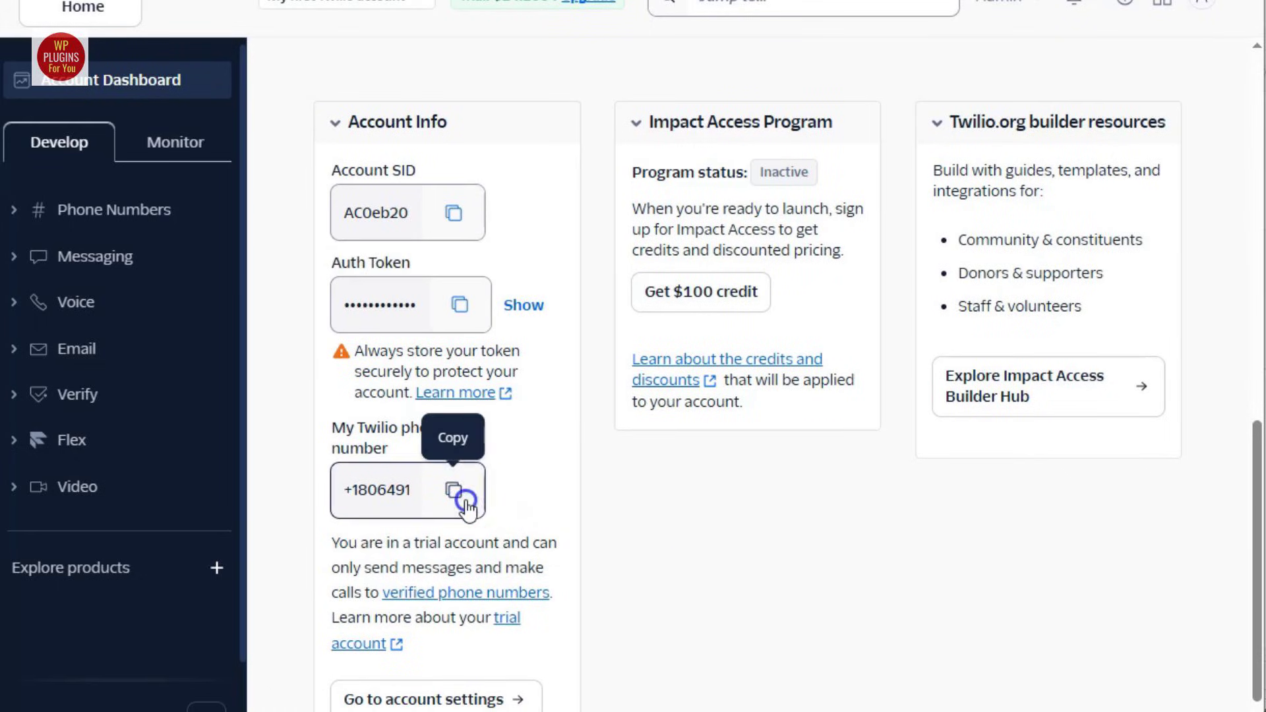
{"action": "left_click", "coordinate": [452, 491]}
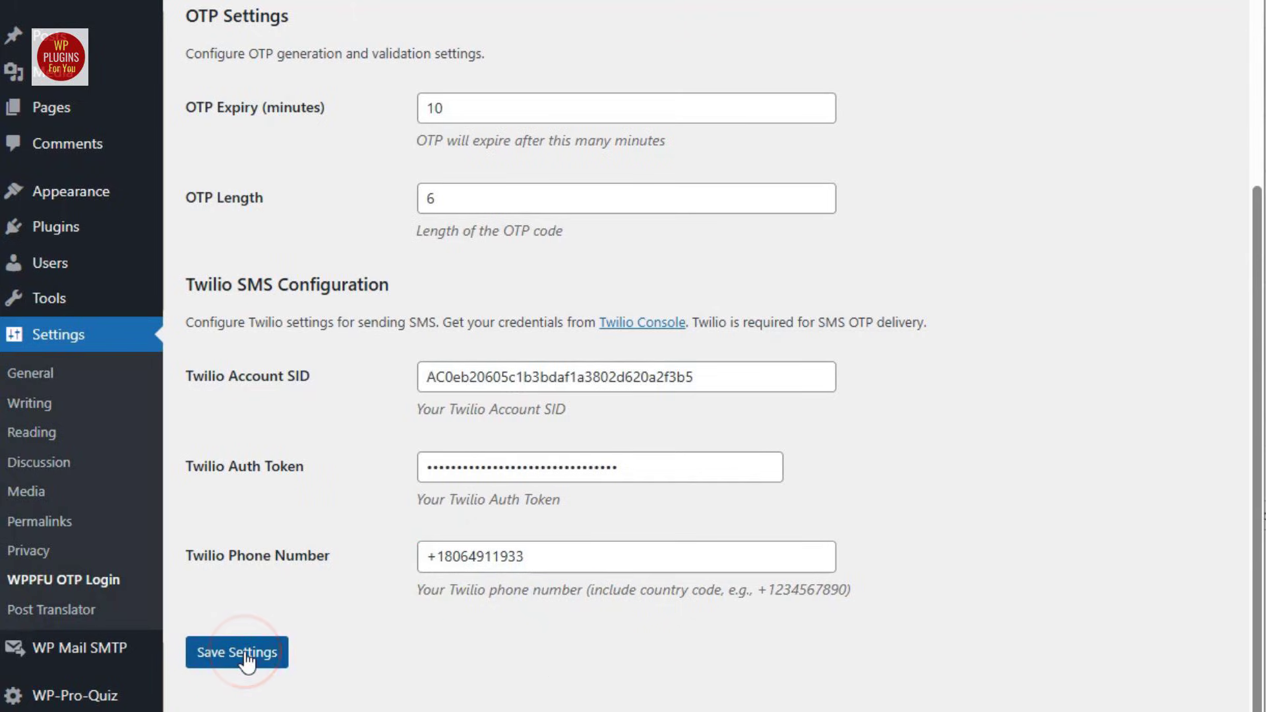
- Save the OTP login settings with the Twilio SMS credentials
{"action": "left_click", "coordinate": [236, 652]}
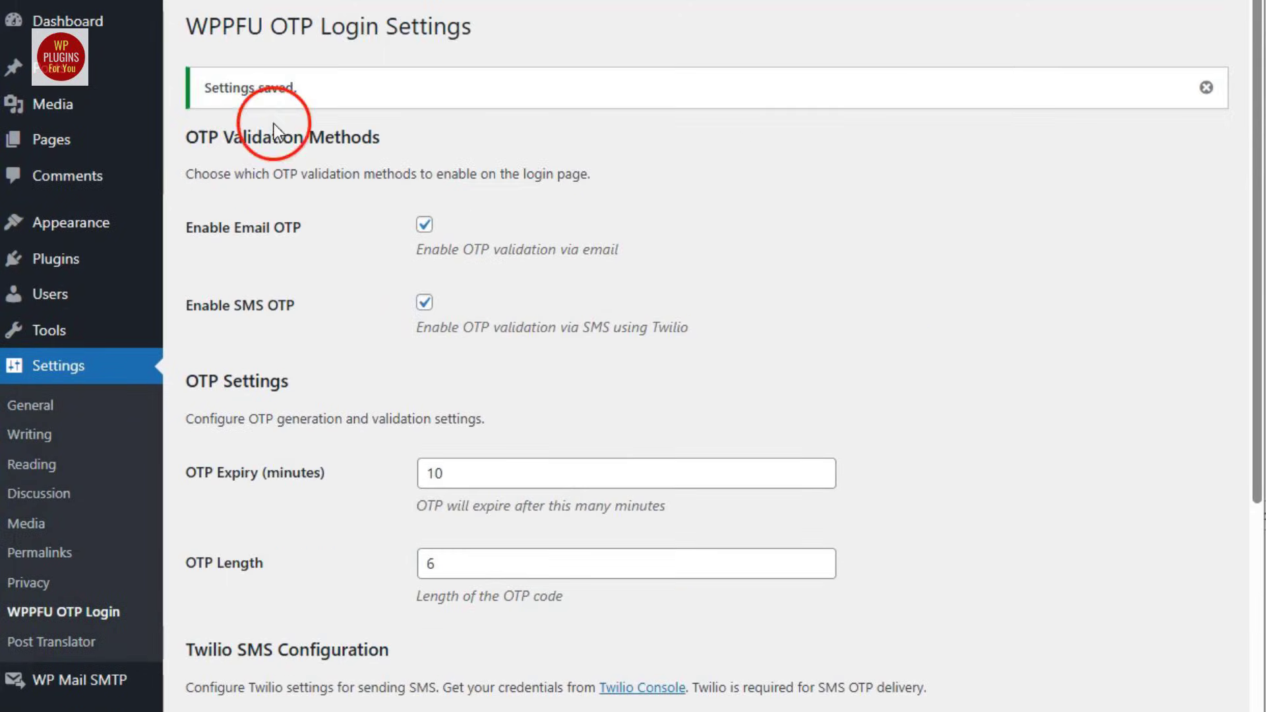
{"action": "mouse_move", "coordinate": [338, 309]}
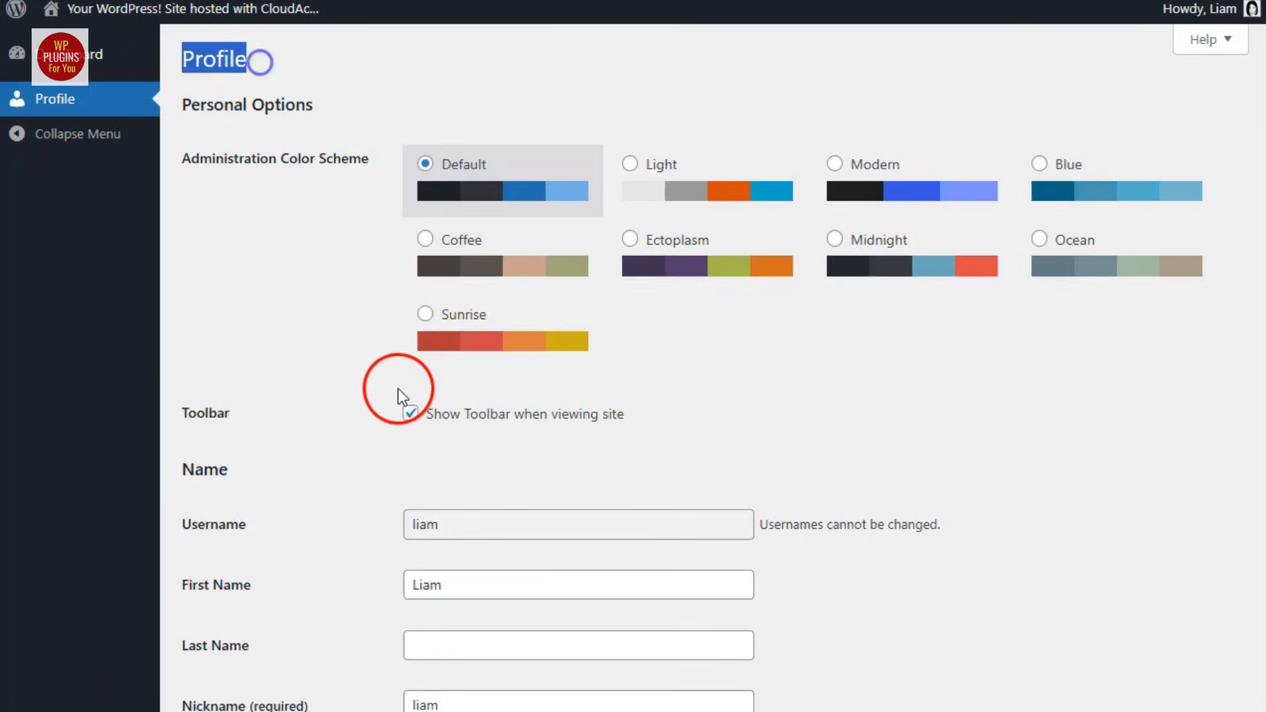
{"action": "scroll", "scroll_direction": "down", "scroll_amount": 3}
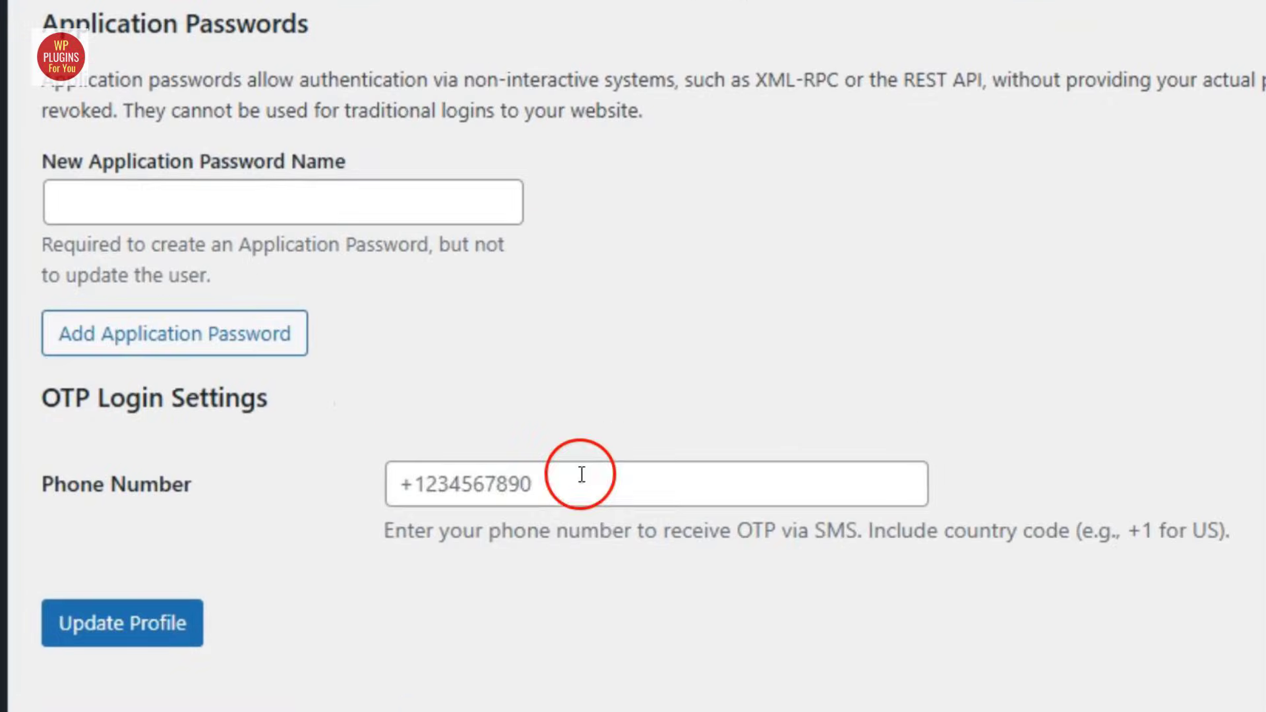
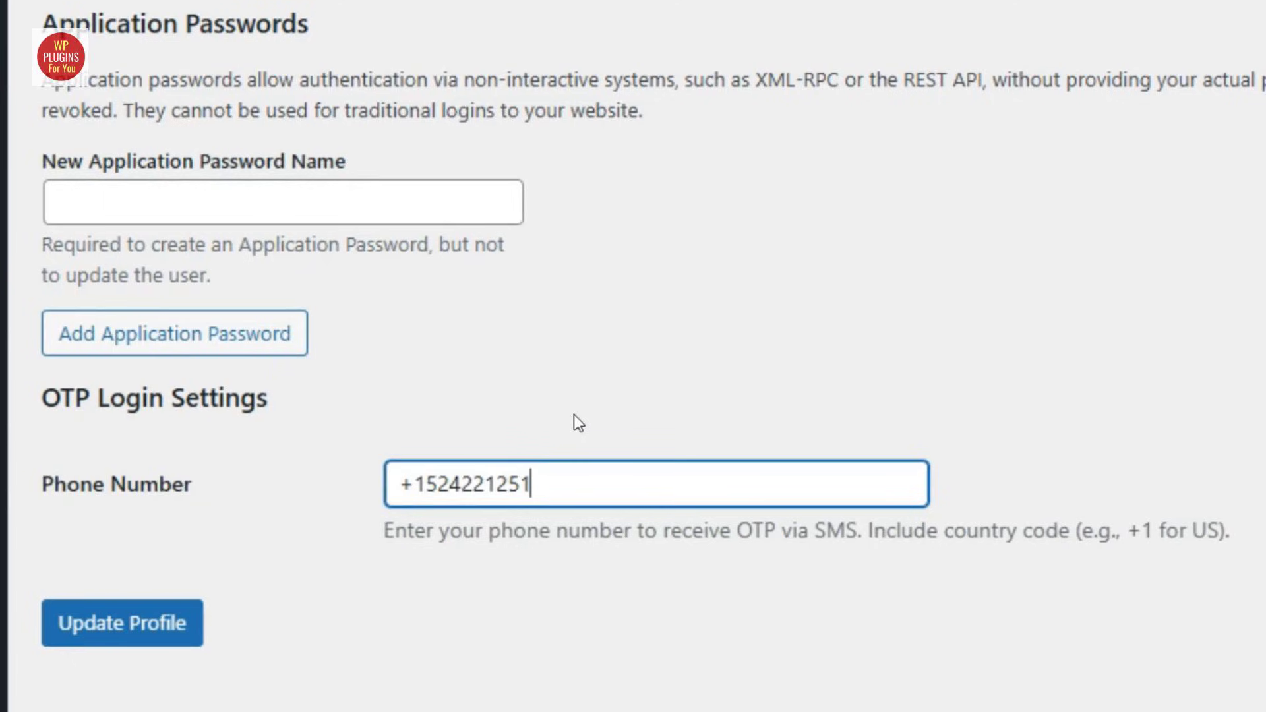
{"action": "left_click", "coordinate": [122, 623]}
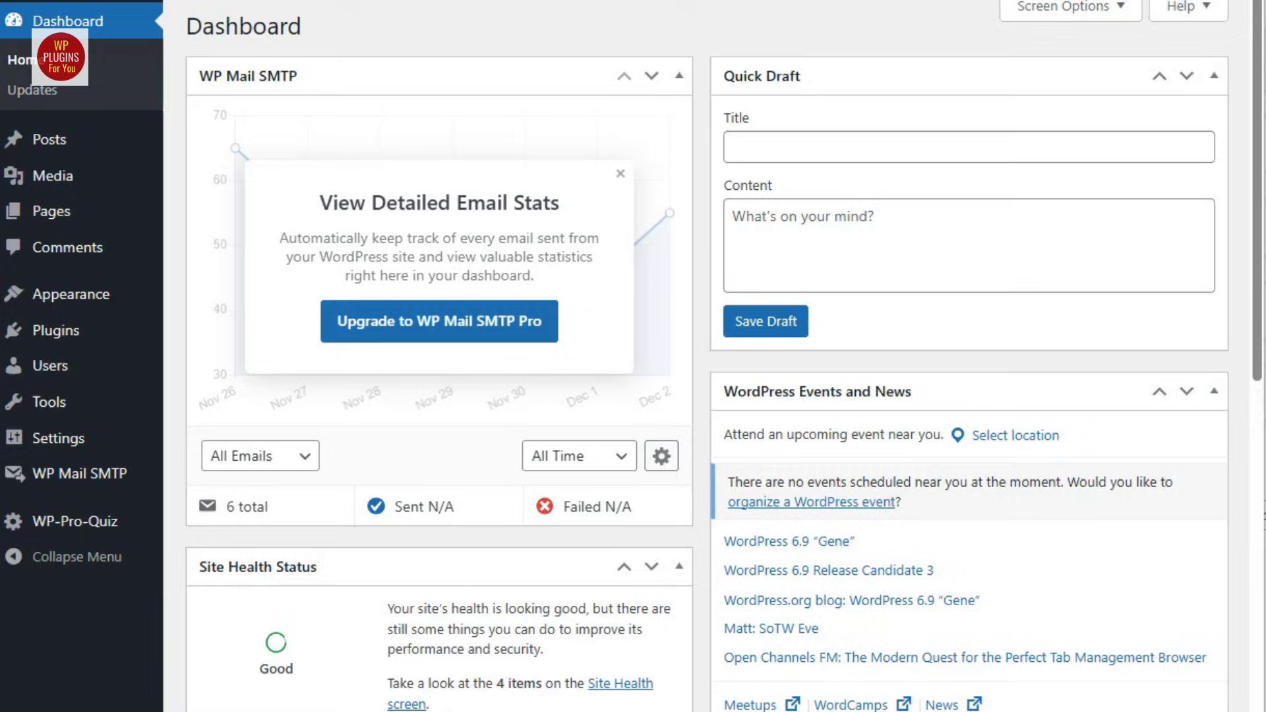
{"action": "mouse_move", "coordinate": [49, 365]}
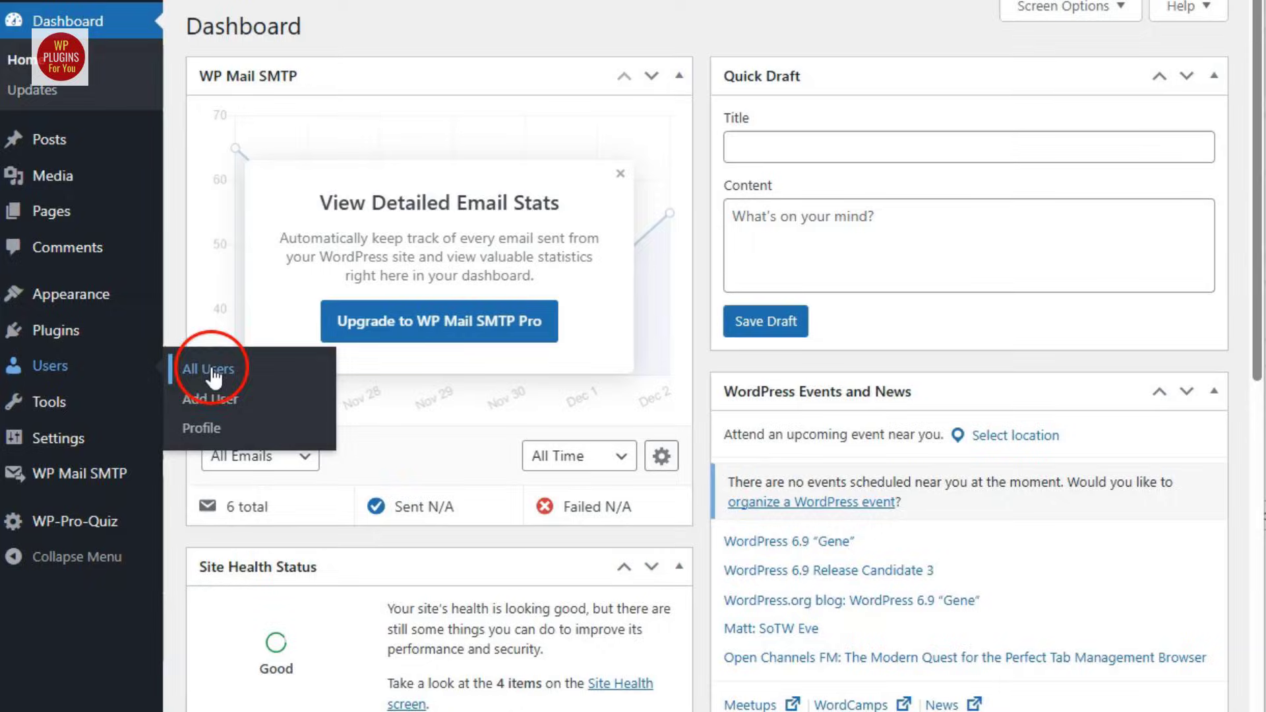
- From All Users, replace the user's OTP phone number, update the user and log out
{"action": "left_click", "coordinate": [211, 368]}
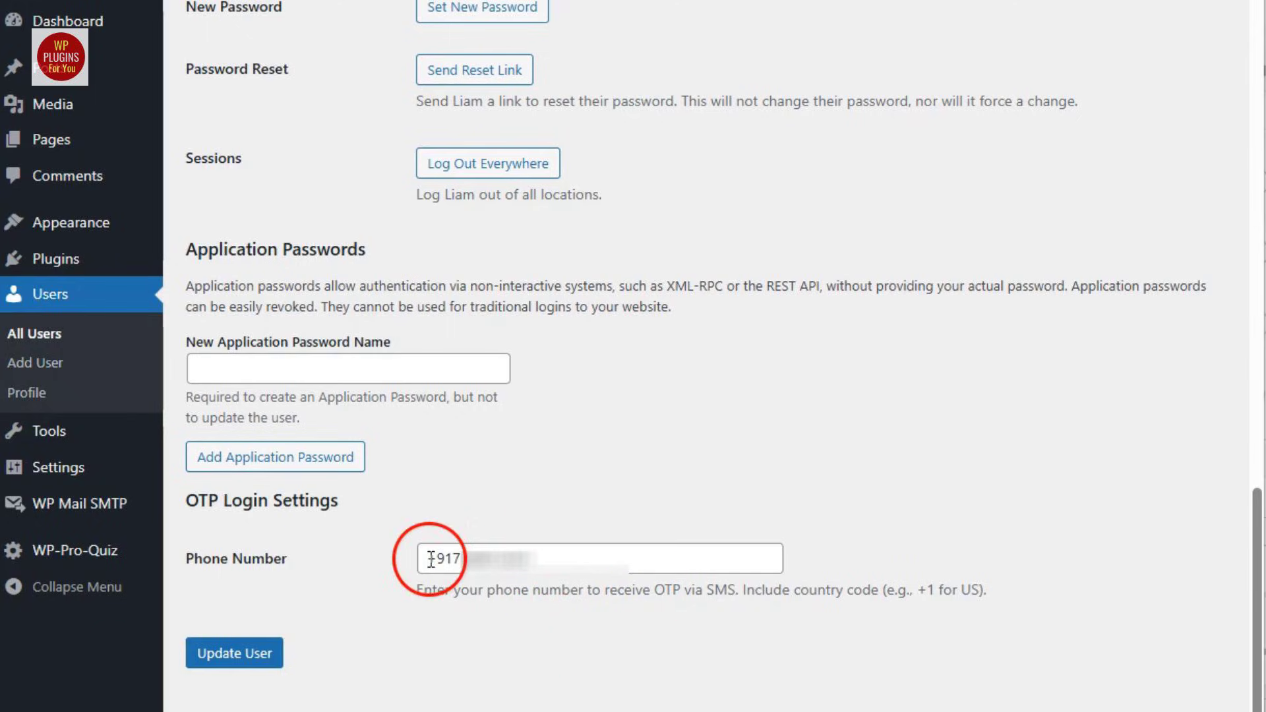
{"action": "triple_click", "coordinate": [597, 558]}
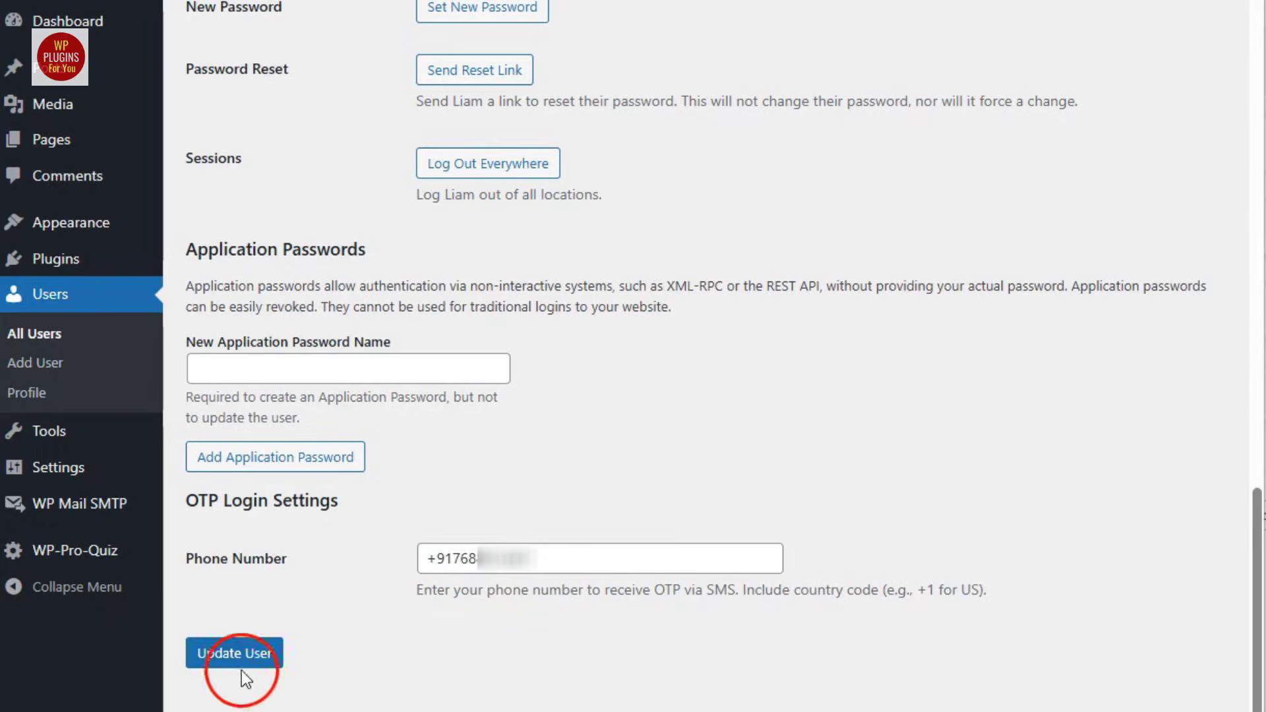
{"action": "left_click", "coordinate": [235, 653]}
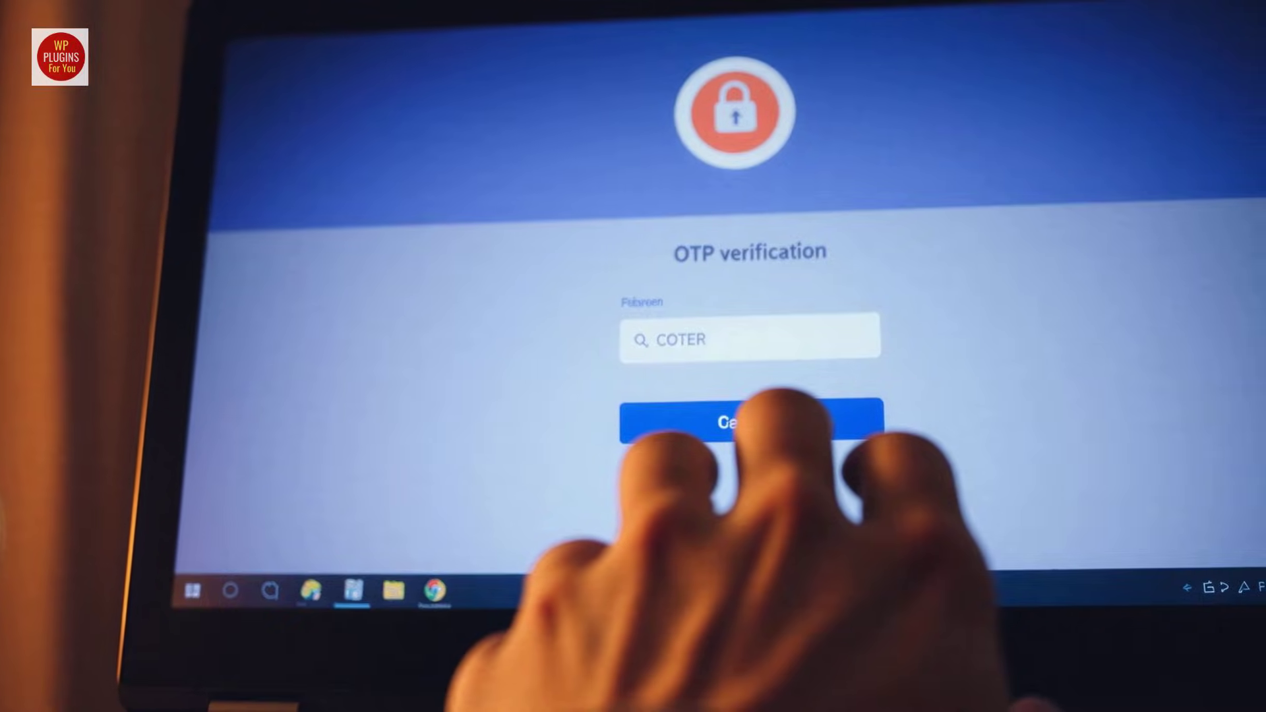
{"action": "left_click", "coordinate": [735, 422]}
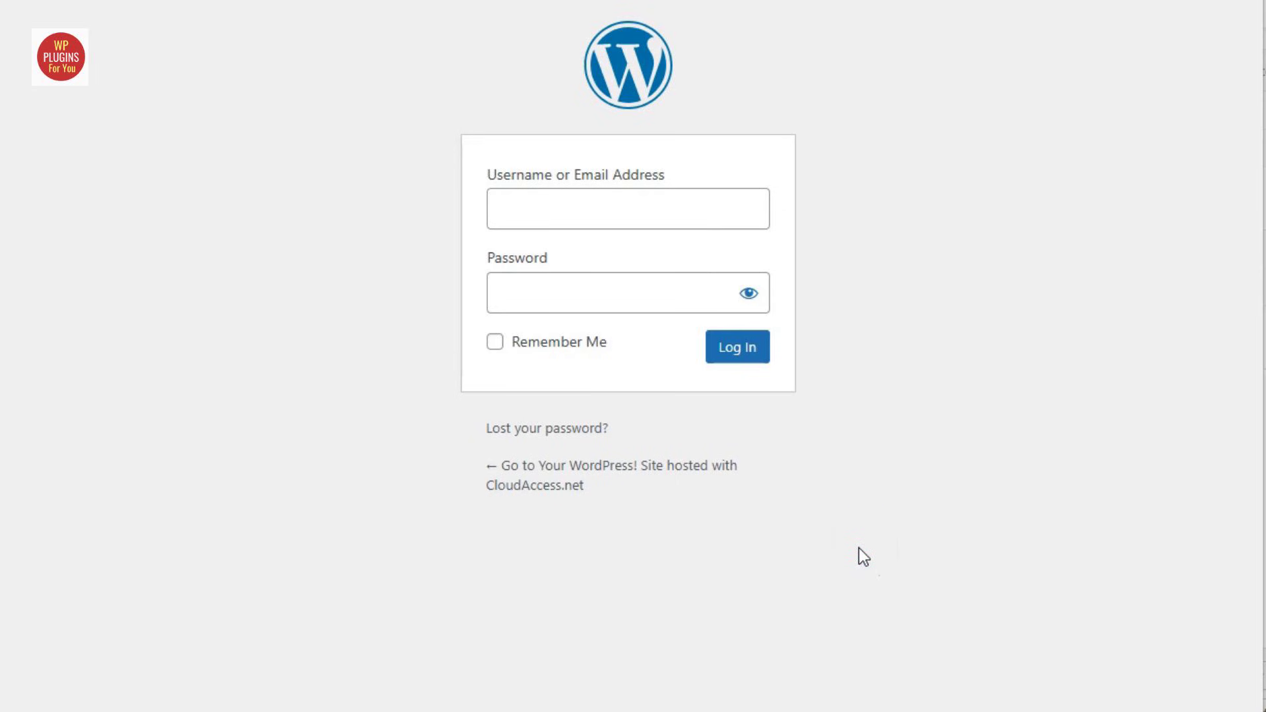
- Sign in as 'liam' with password, request an email OTP and log in with the emailed code
{"action": "left_click", "coordinate": [628, 207]}
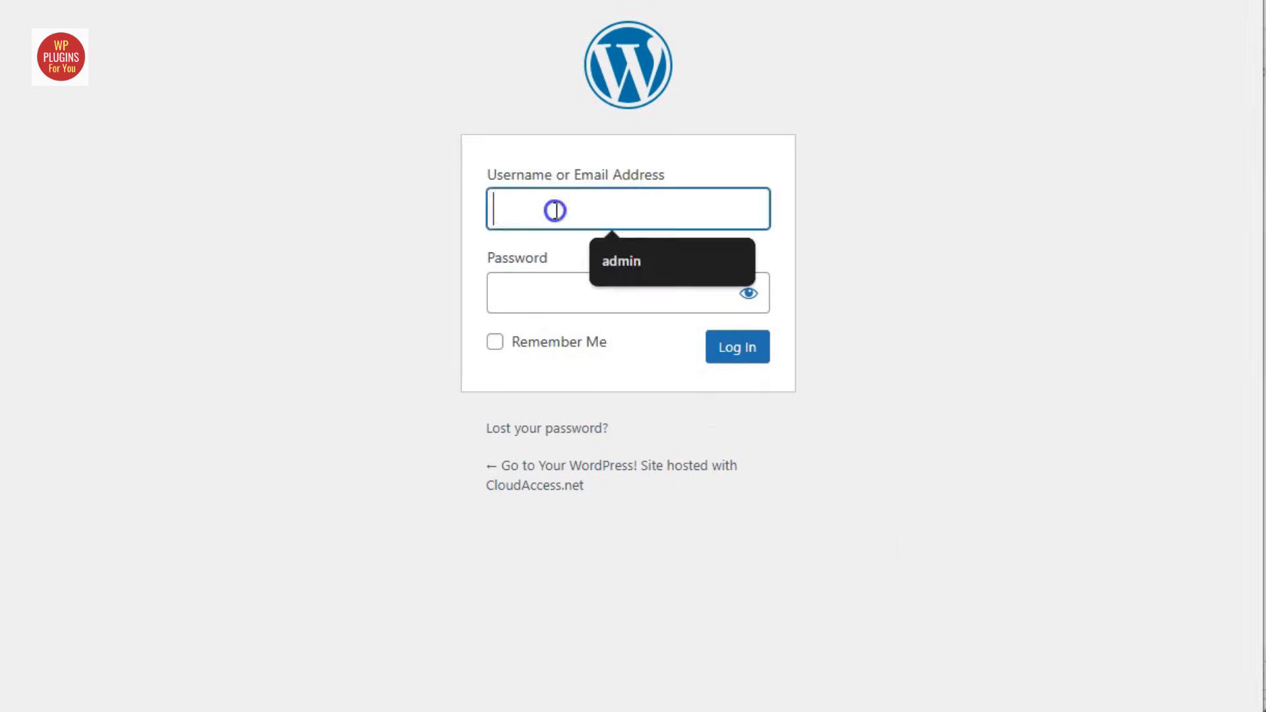
{"action": "type", "text": "liam"}
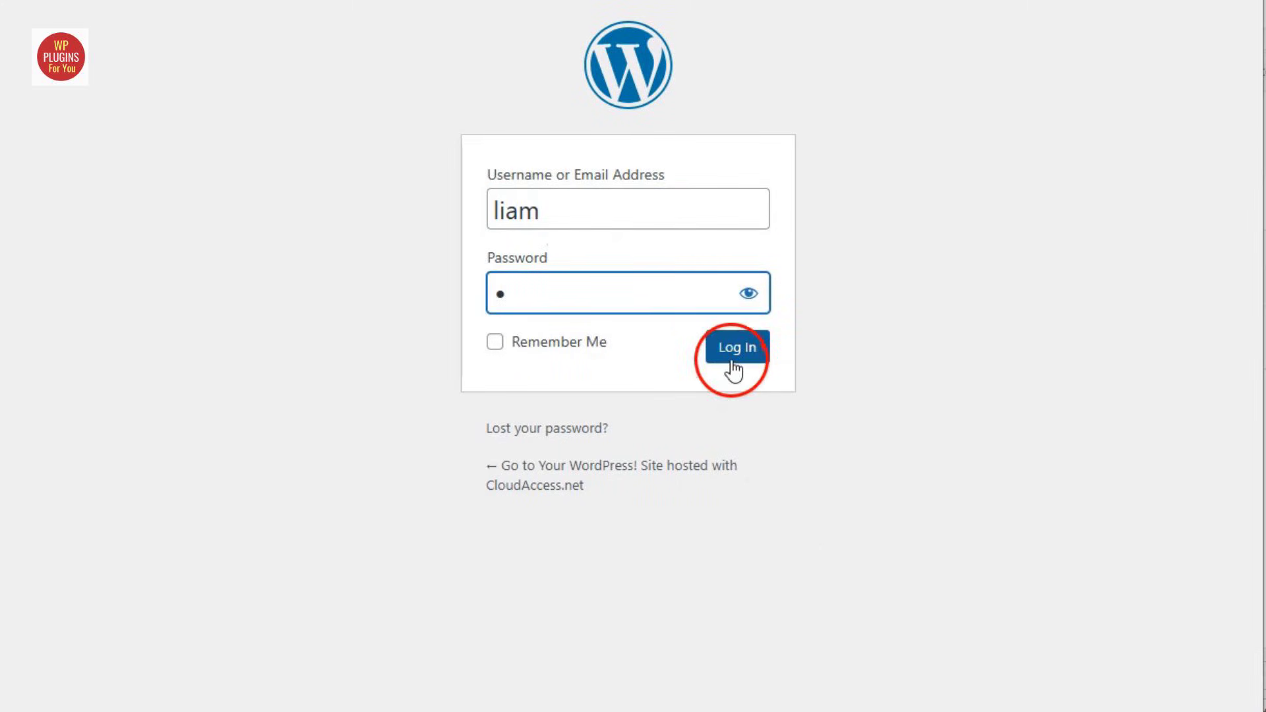
{"action": "left_click", "coordinate": [734, 347]}
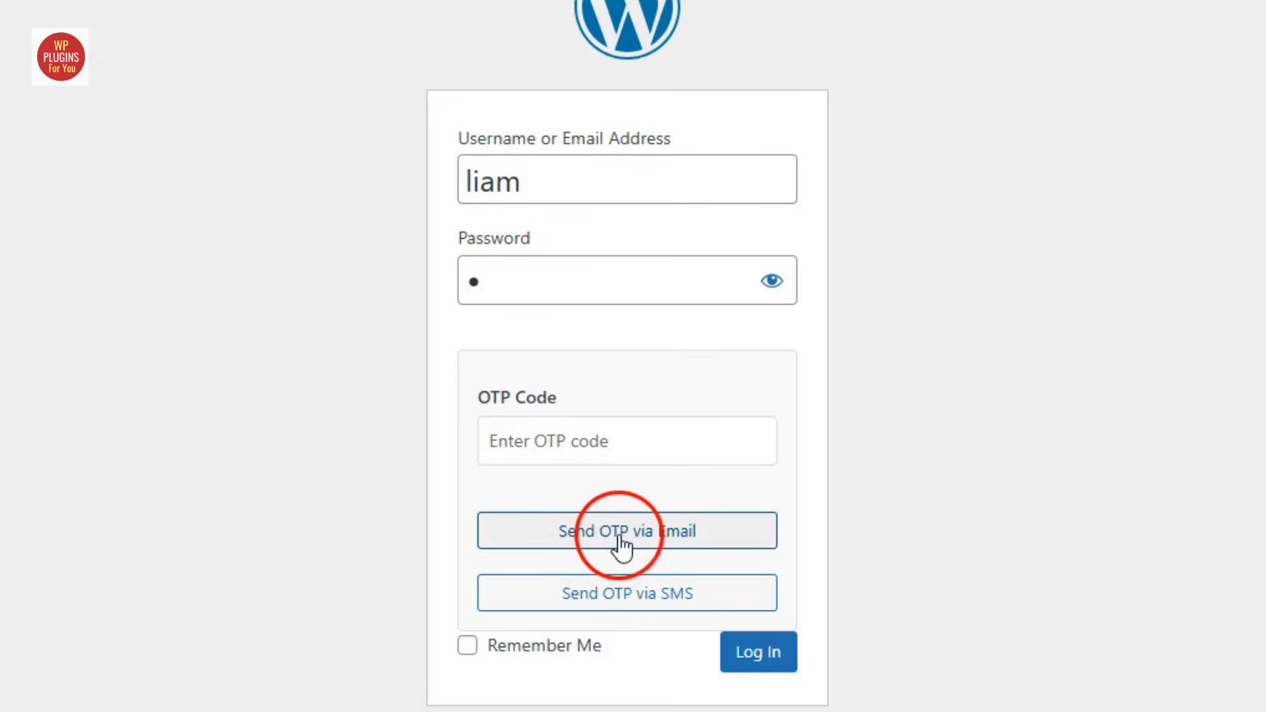
{"action": "left_click", "coordinate": [625, 530]}
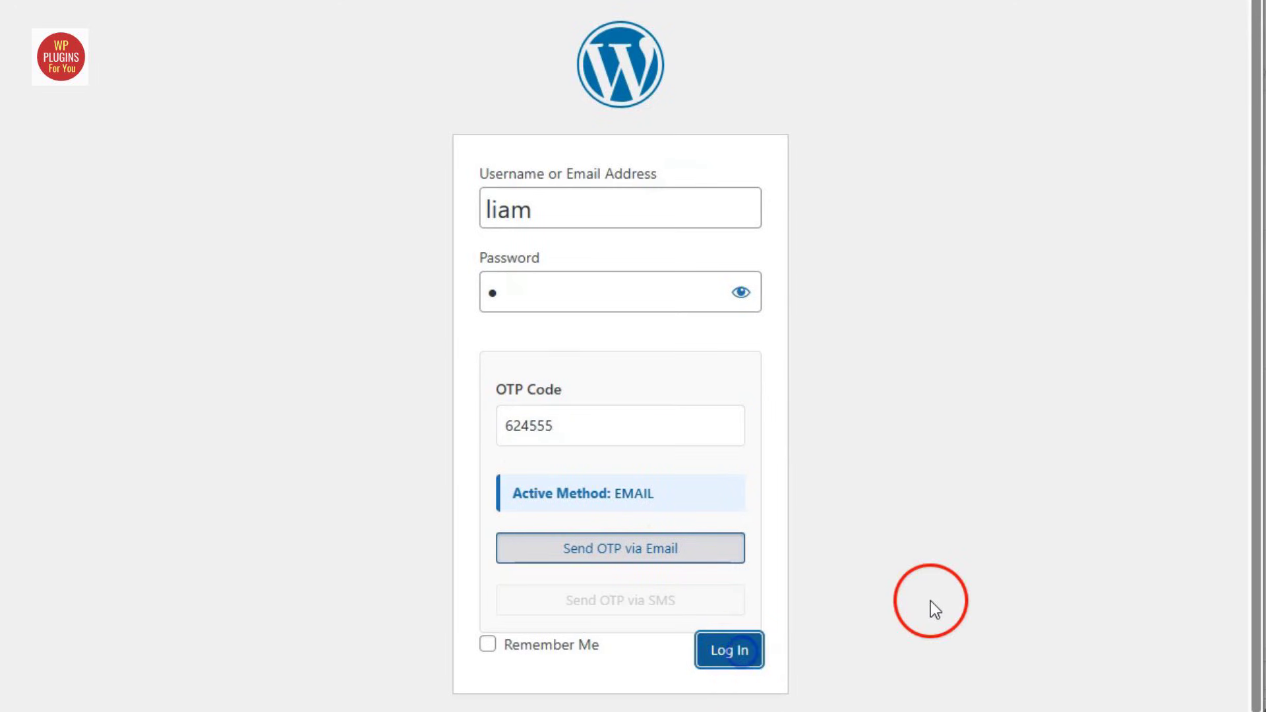
{"action": "left_click", "coordinate": [729, 650]}
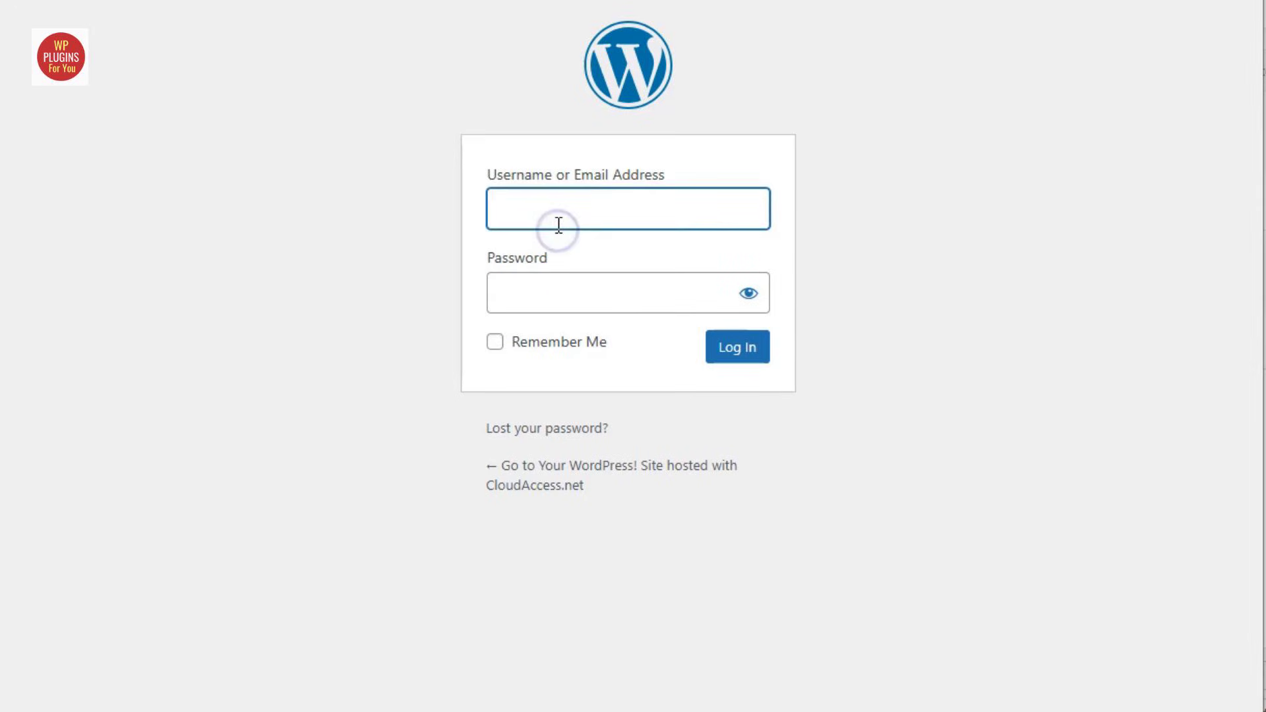
{"action": "type", "text": "liam"}
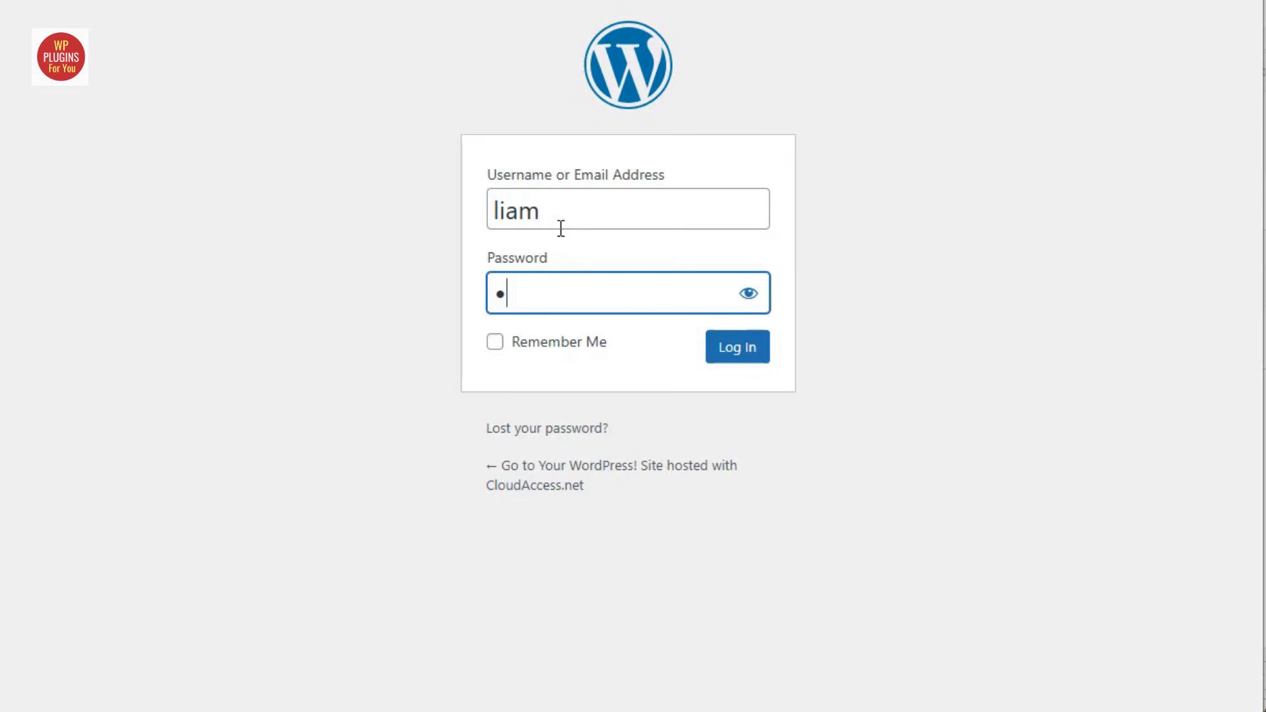
{"action": "left_click", "coordinate": [736, 347]}
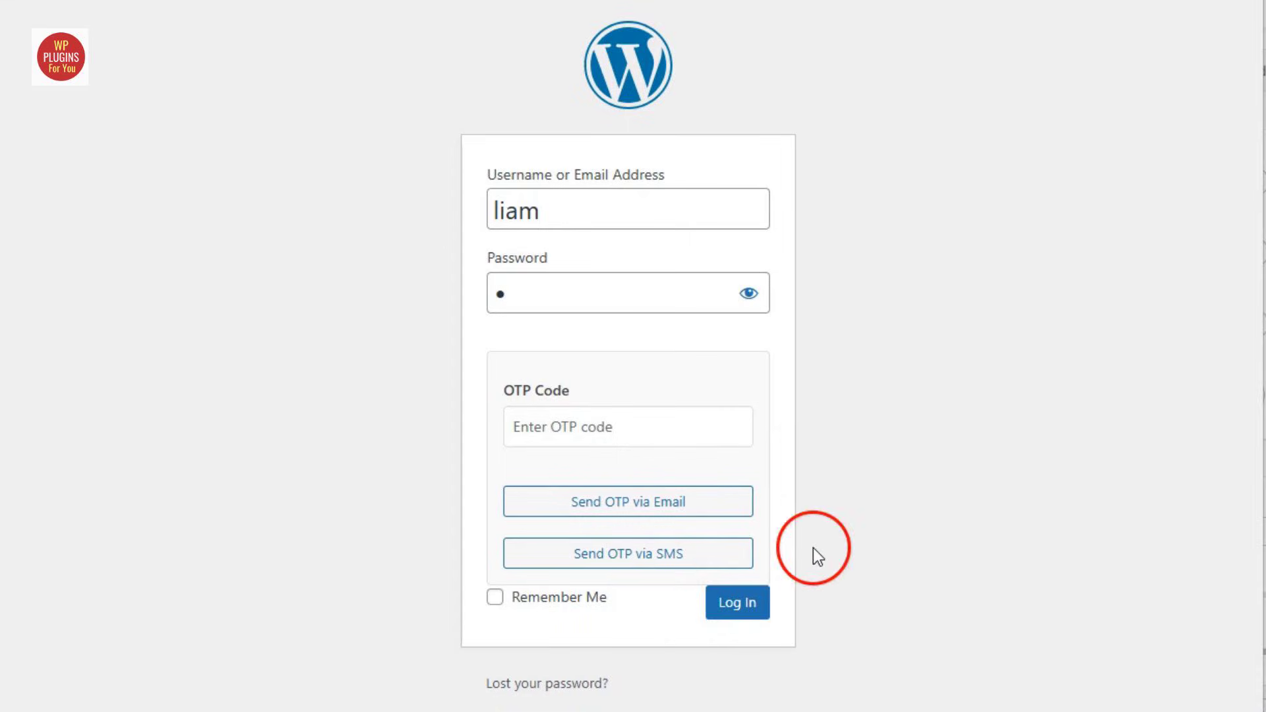
{"action": "left_click", "coordinate": [628, 552]}
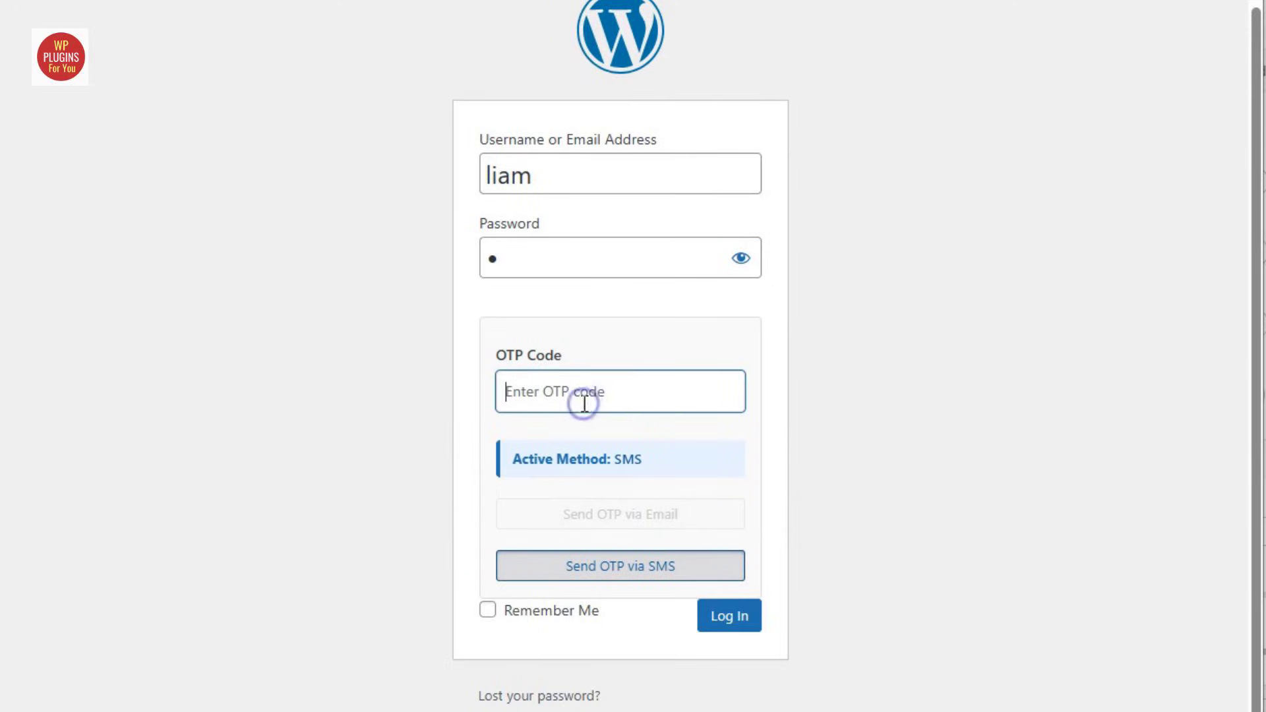
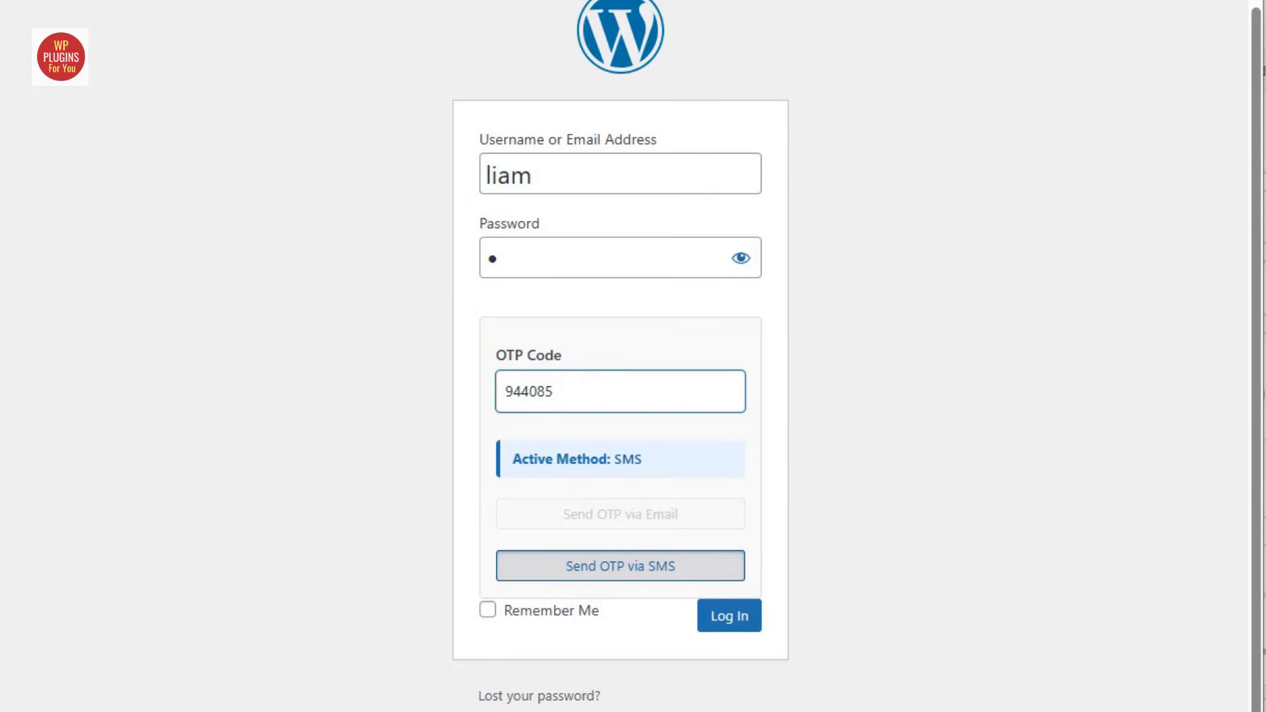
{"action": "left_click", "coordinate": [728, 616]}
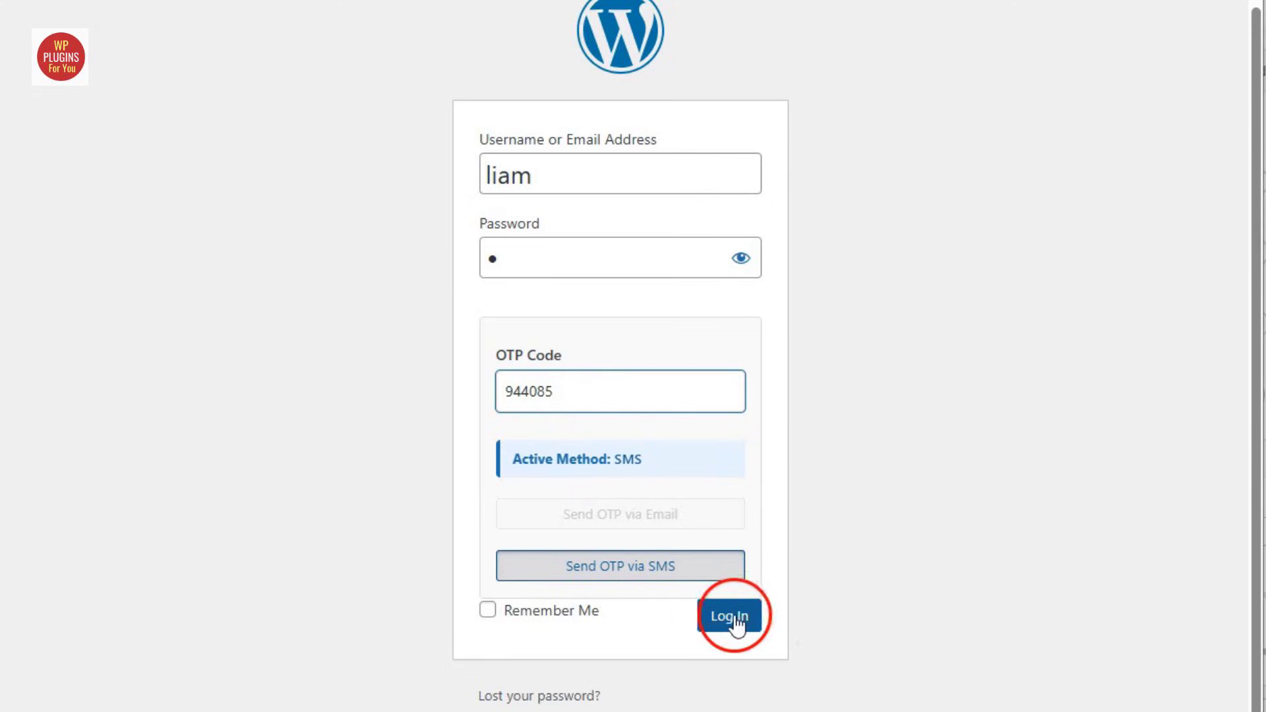
{"action": "left_click", "coordinate": [729, 616]}
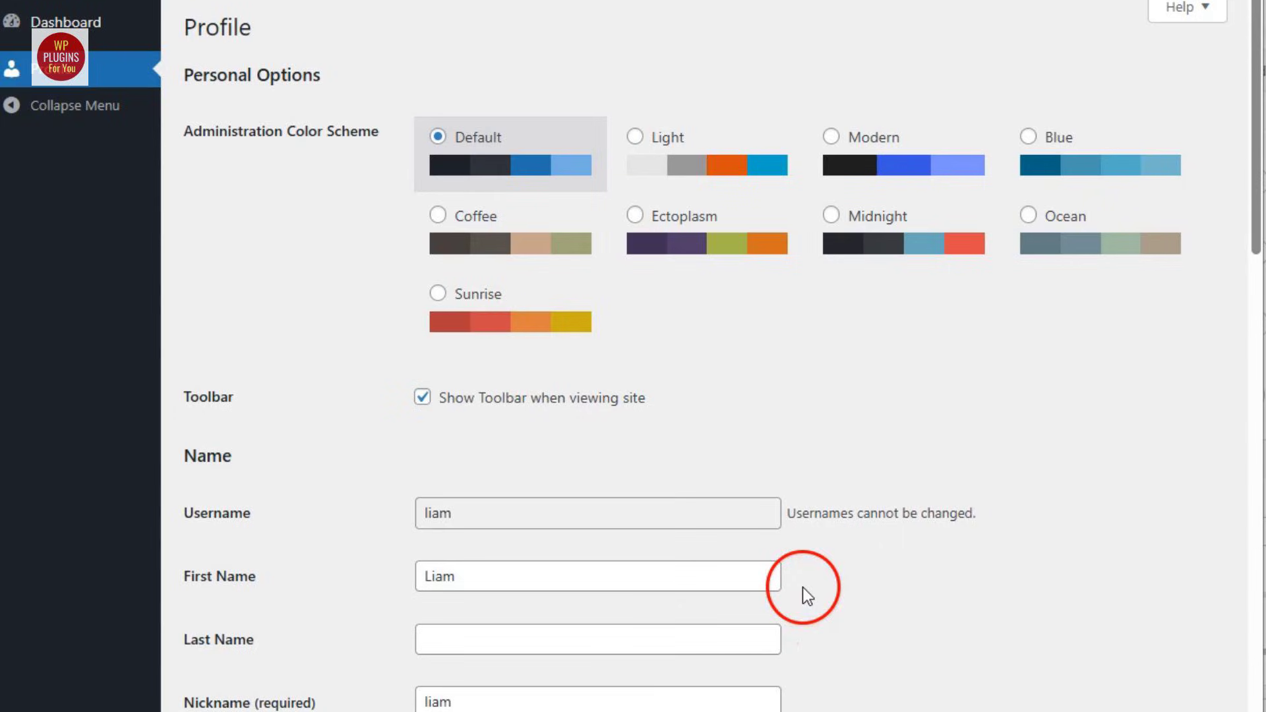